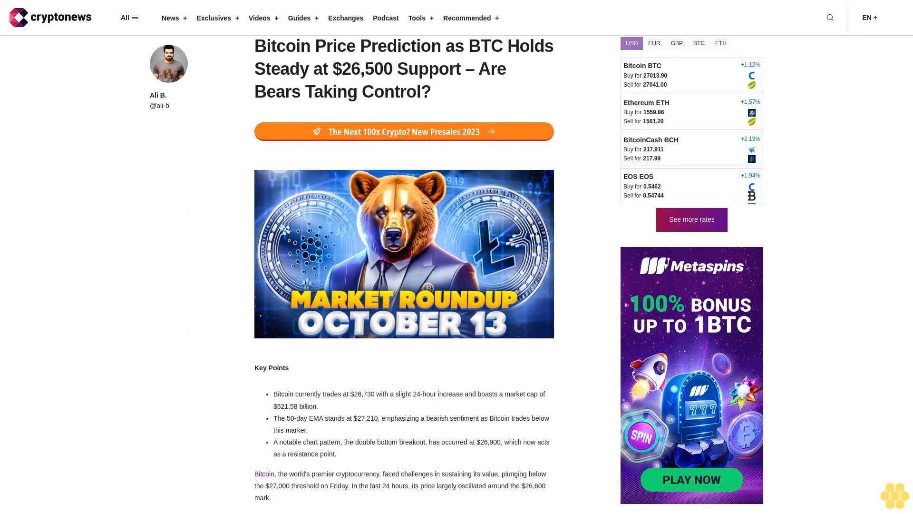
{"action": "scroll", "scroll_direction": "down", "scroll_amount": 3}
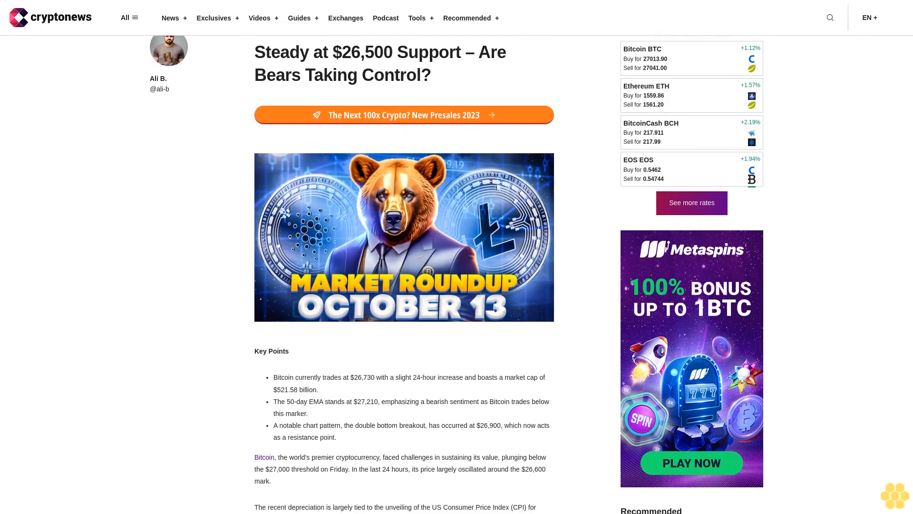
{"action": "scroll", "scroll_direction": "down", "scroll_amount": 3}
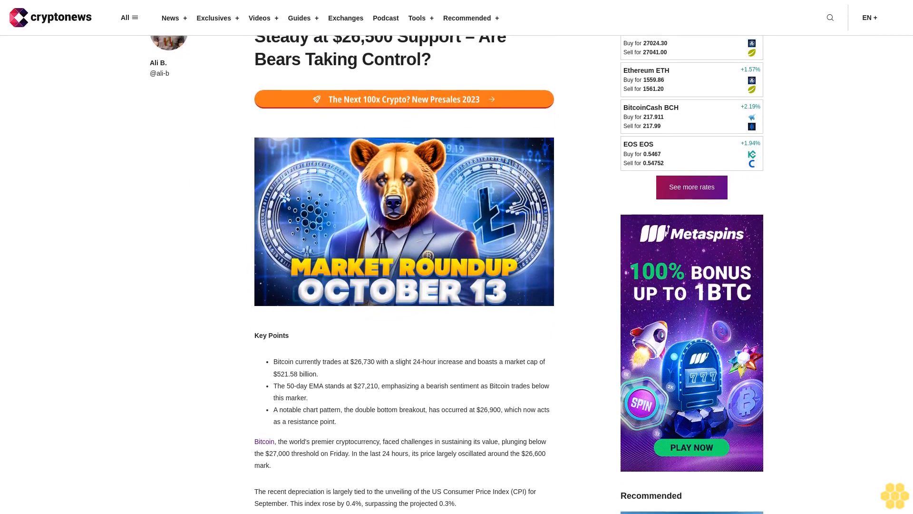
{"action": "scroll", "scroll_direction": "down", "scroll_amount": 3}
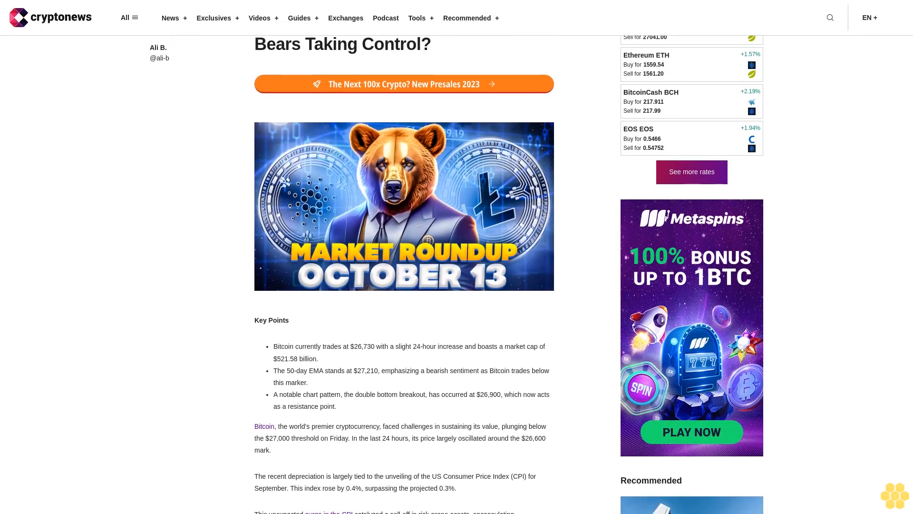
{"action": "scroll", "scroll_direction": "down", "scroll_amount": 3}
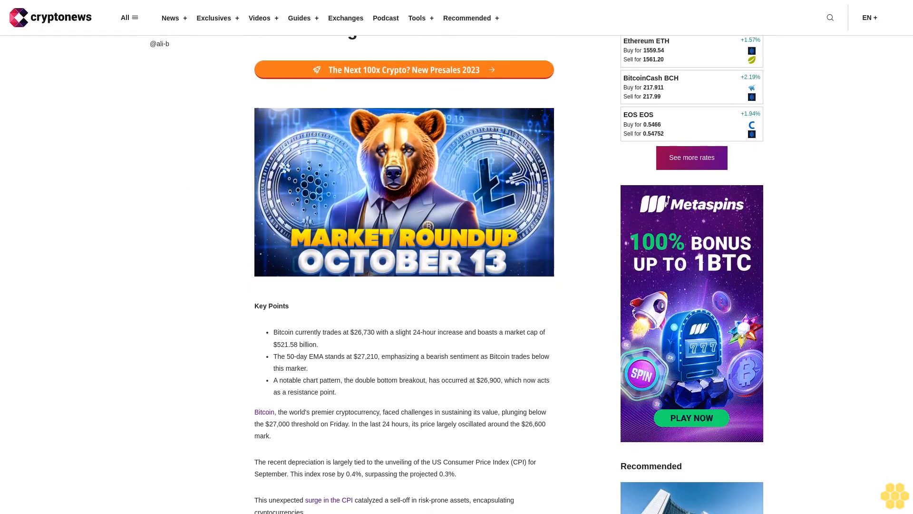
{"action": "scroll", "scroll_direction": "down", "scroll_amount": 3}
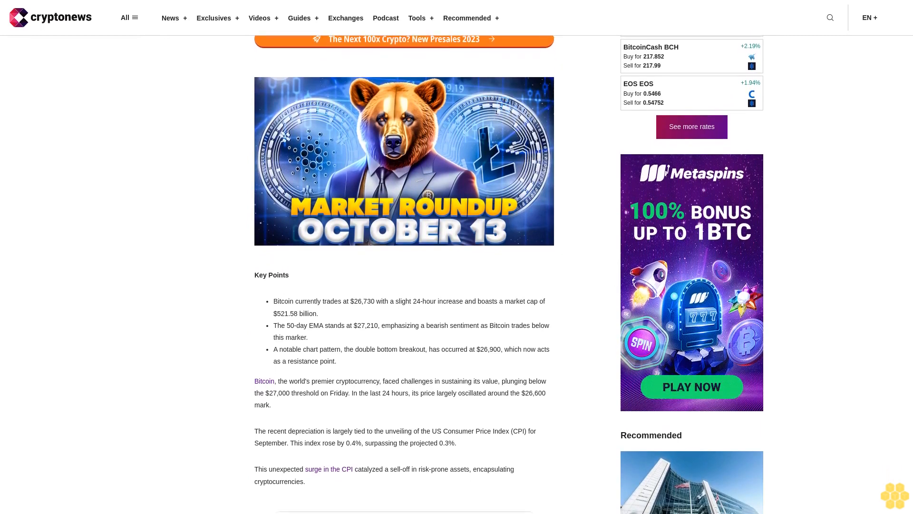
{"action": "scroll", "scroll_direction": "down", "scroll_amount": 3}
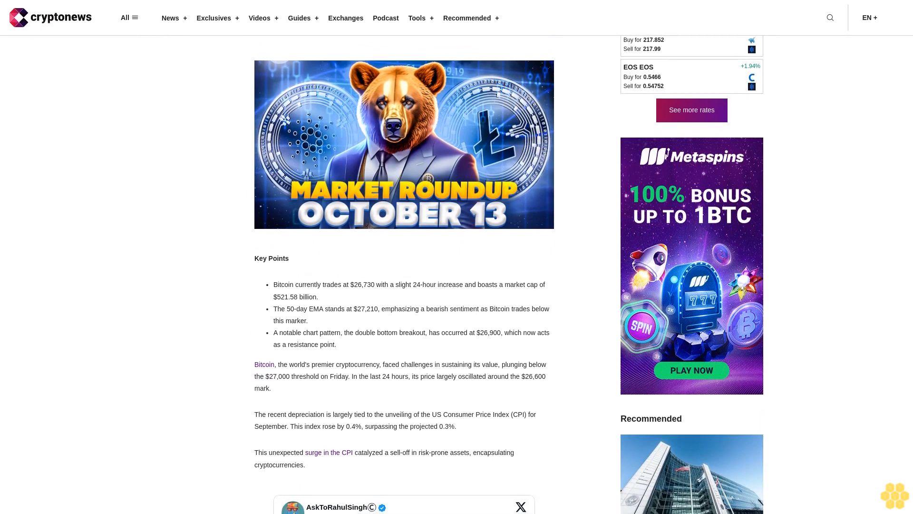
{"action": "scroll", "scroll_direction": "down", "scroll_amount": 3}
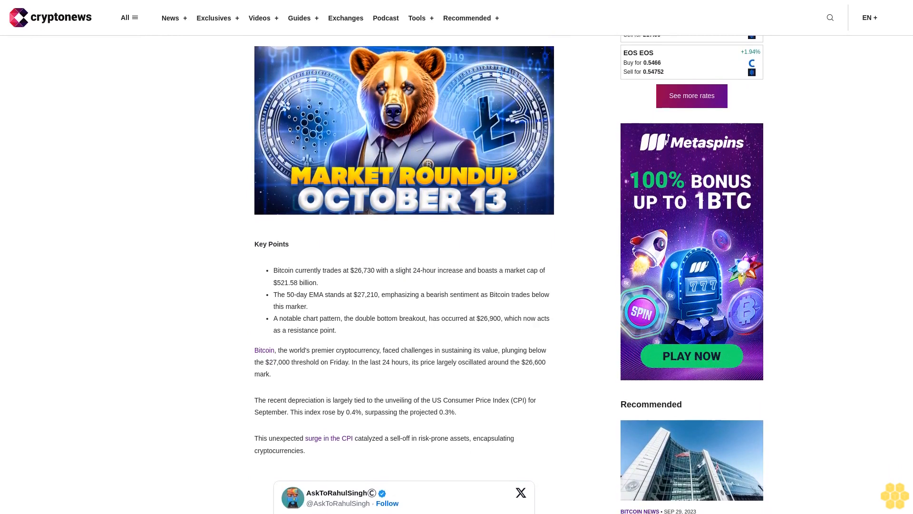
{"action": "scroll", "scroll_direction": "down", "scroll_amount": 3}
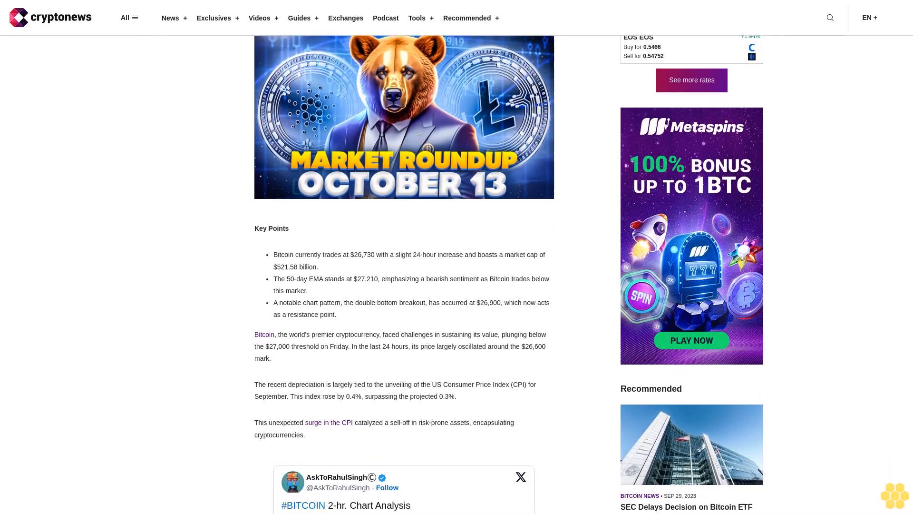
{"action": "scroll", "scroll_direction": "down", "scroll_amount": 3}
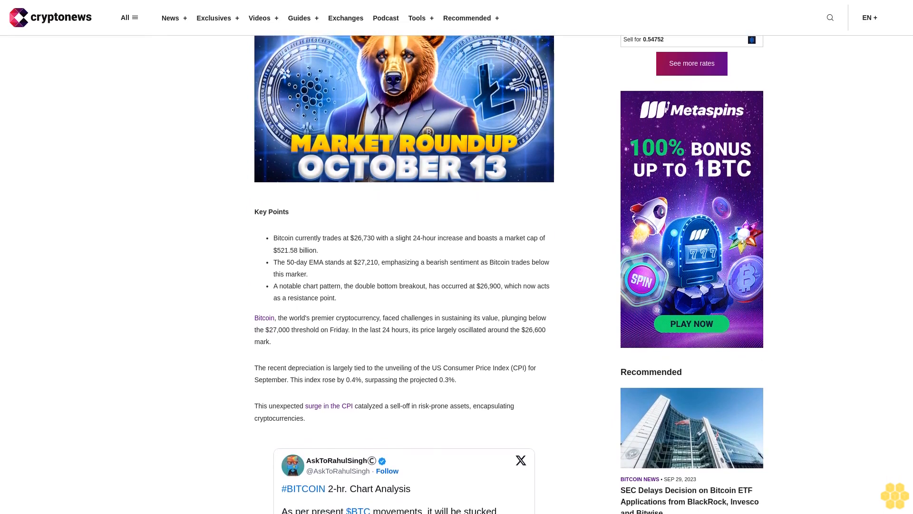
{"action": "scroll", "scroll_direction": "down", "scroll_amount": 3}
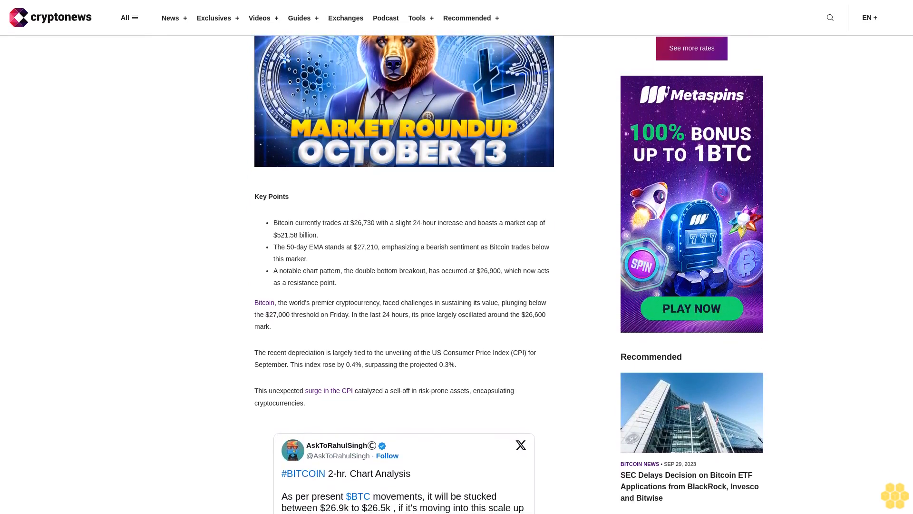
{"action": "scroll", "scroll_direction": "down", "scroll_amount": 3}
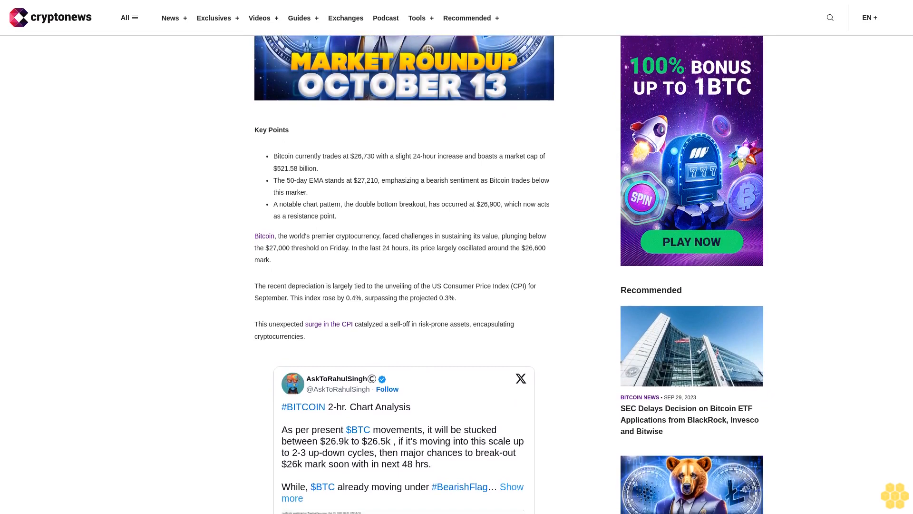
{"action": "scroll", "scroll_direction": "down", "scroll_amount": 3}
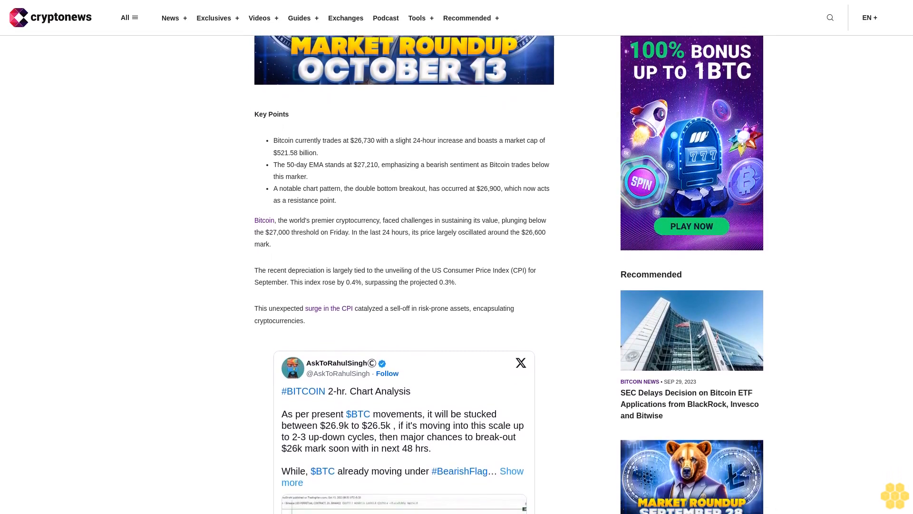
{"action": "scroll", "scroll_direction": "down", "scroll_amount": 3}
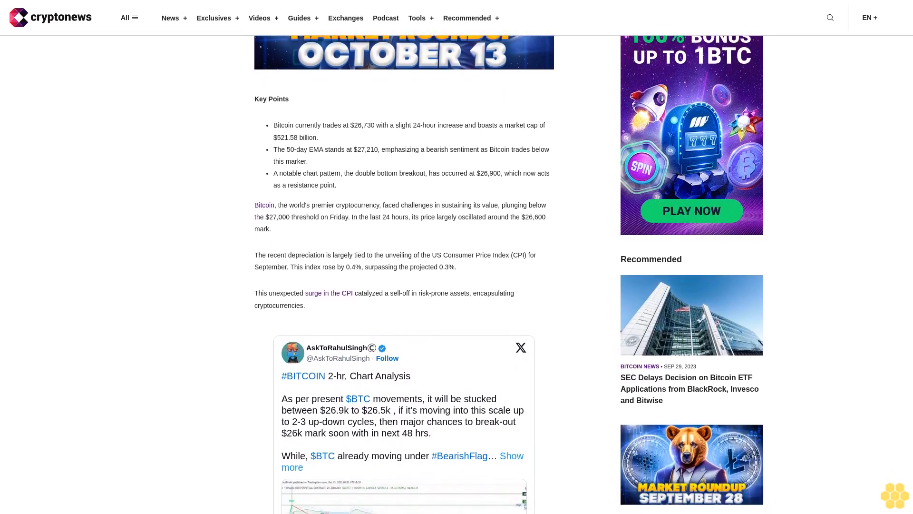
{"action": "scroll", "scroll_direction": "down", "scroll_amount": 3}
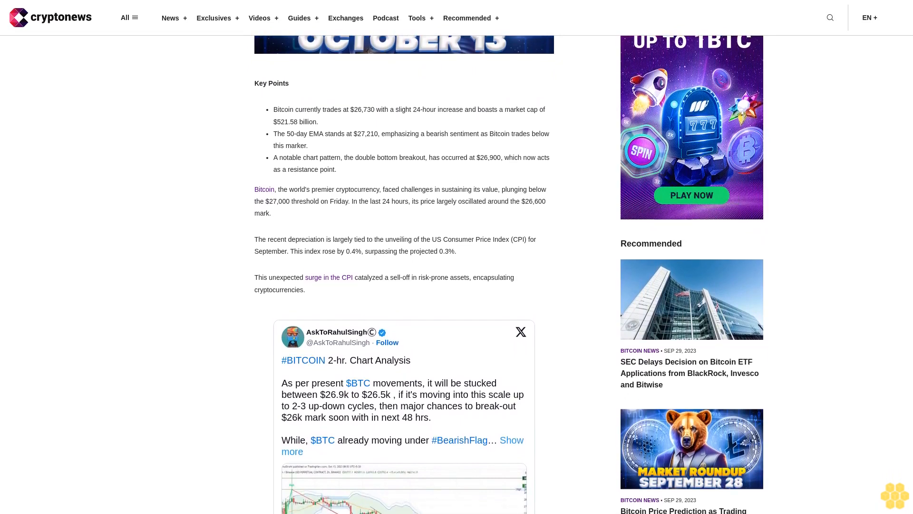
{"action": "scroll", "scroll_direction": "down", "scroll_amount": 3}
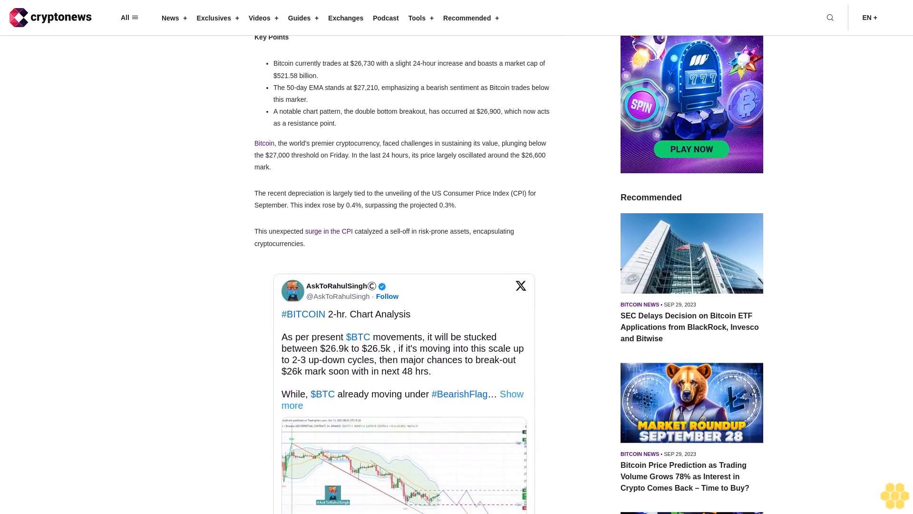
{"action": "scroll", "scroll_direction": "down", "scroll_amount": 3}
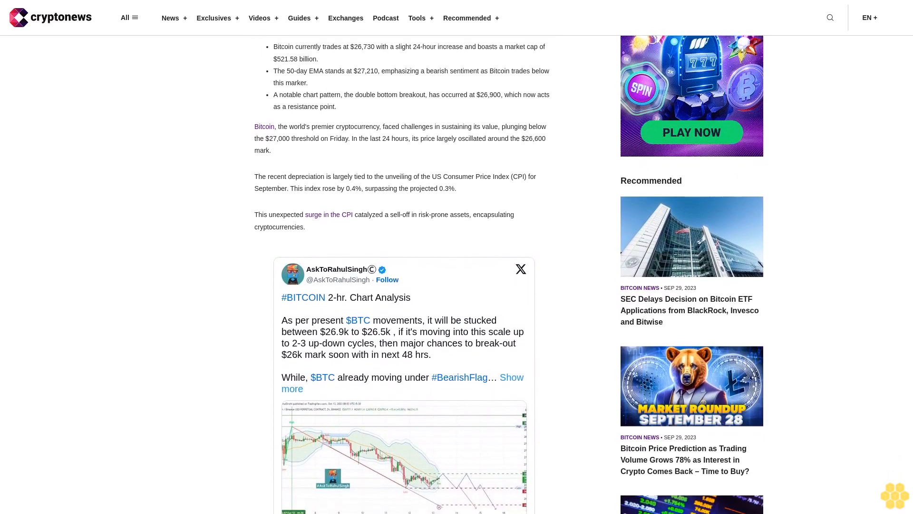
{"action": "scroll", "scroll_direction": "down", "scroll_amount": 3}
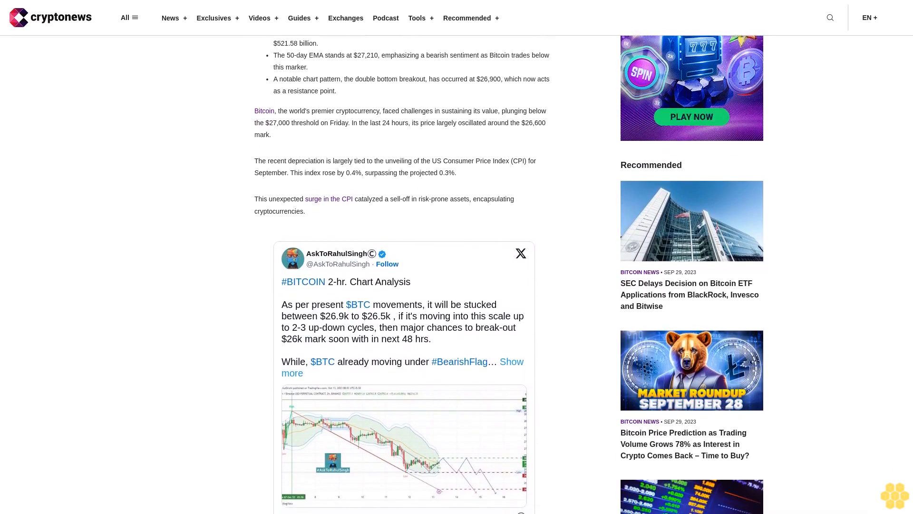
{"action": "scroll", "scroll_direction": "down", "scroll_amount": 3}
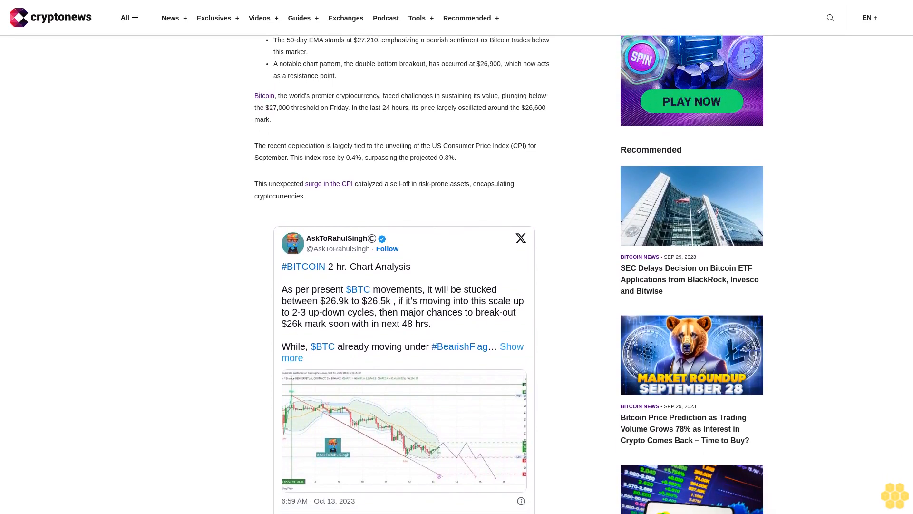
{"action": "scroll", "scroll_direction": "down", "scroll_amount": 3}
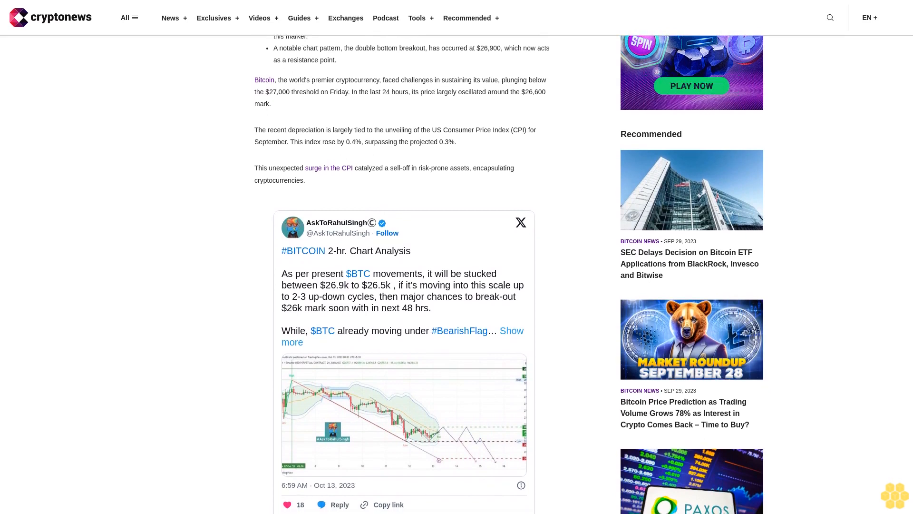
{"action": "scroll", "scroll_direction": "down", "scroll_amount": 3}
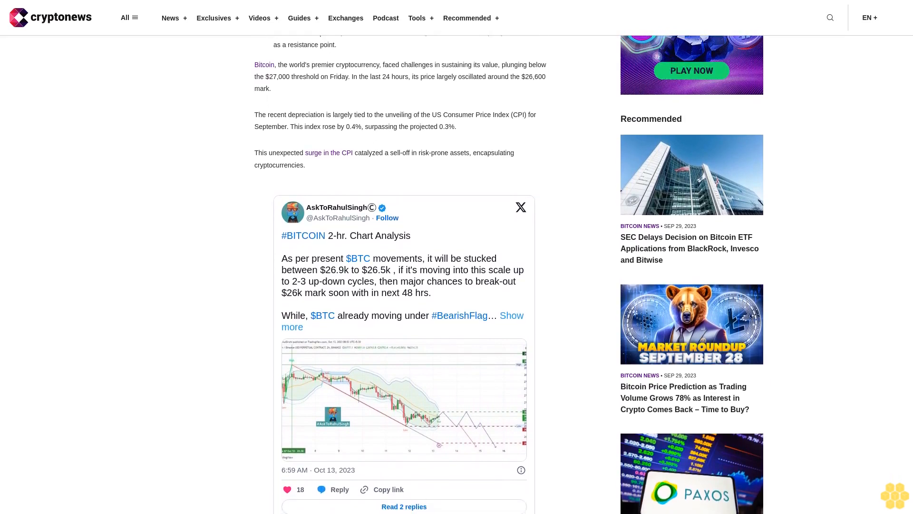
{"action": "scroll", "scroll_direction": "down", "scroll_amount": 3}
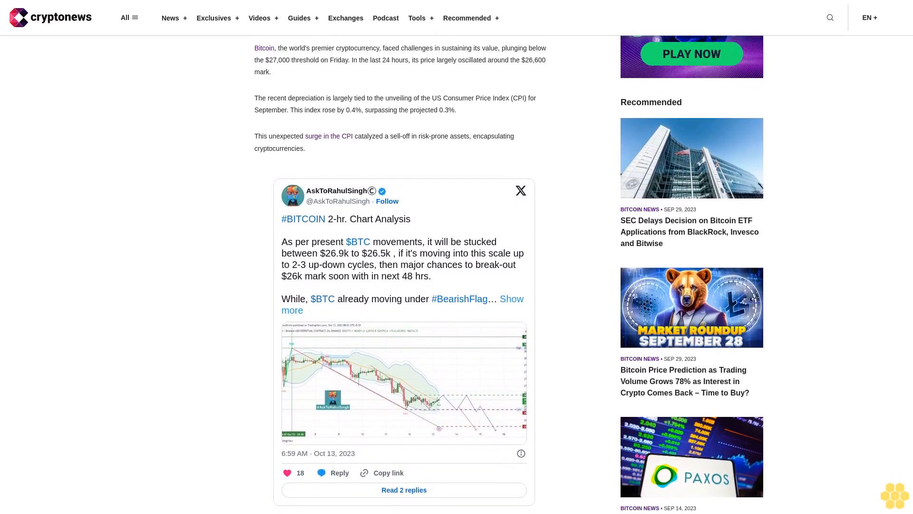
{"action": "scroll", "scroll_direction": "down", "scroll_amount": 3}
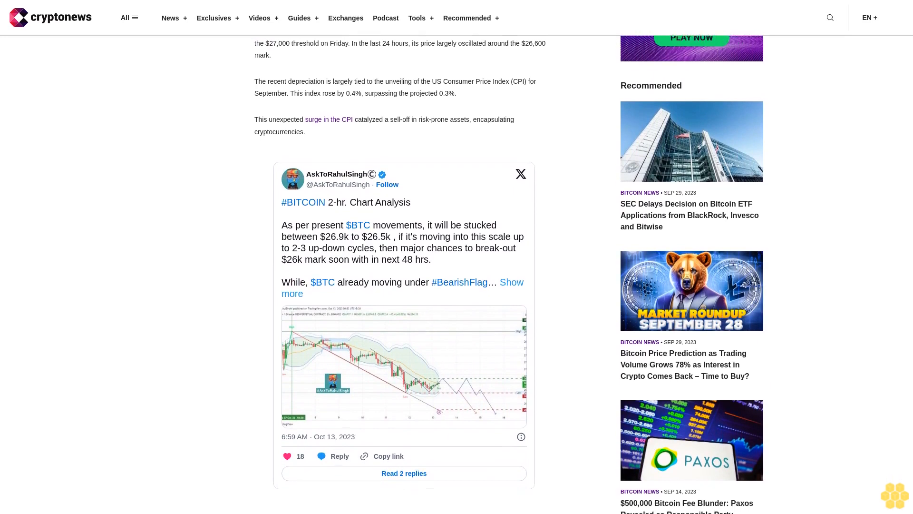
{"action": "scroll", "scroll_direction": "down", "scroll_amount": 3}
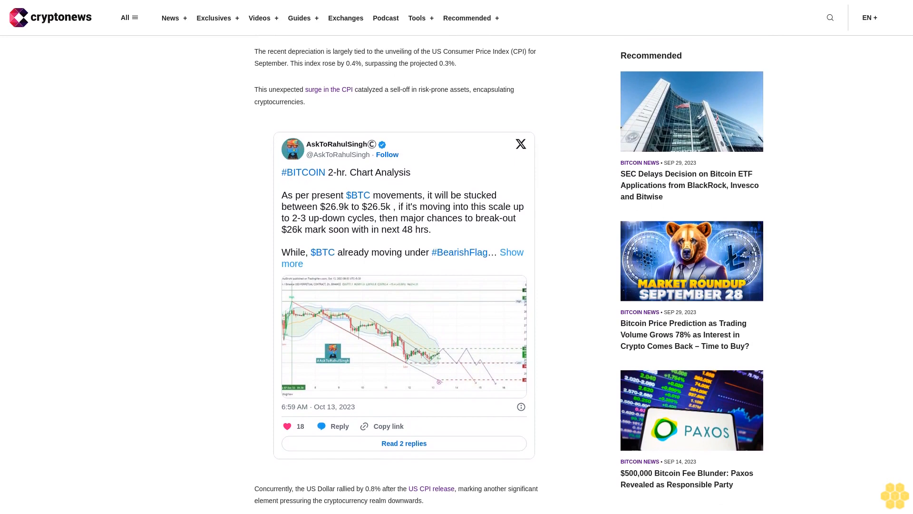
{"action": "scroll", "scroll_direction": "down", "scroll_amount": 3}
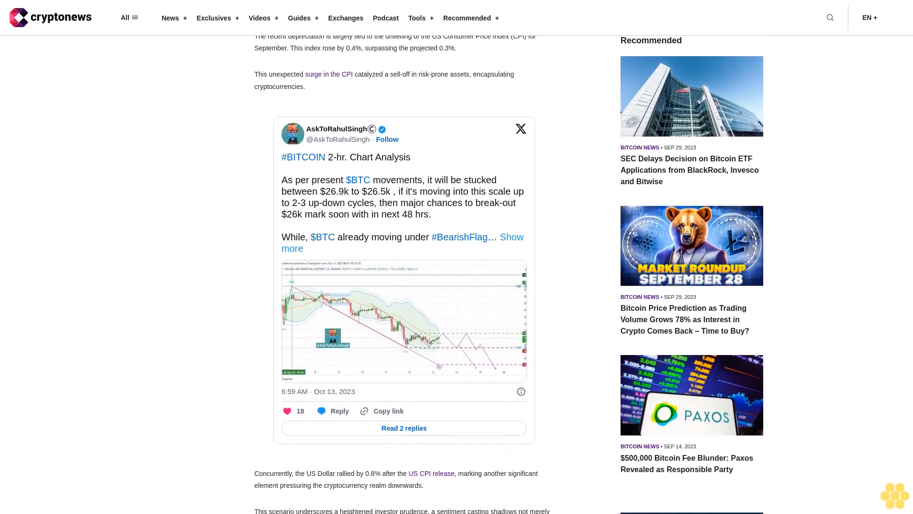
{"action": "scroll", "scroll_direction": "down", "scroll_amount": 3}
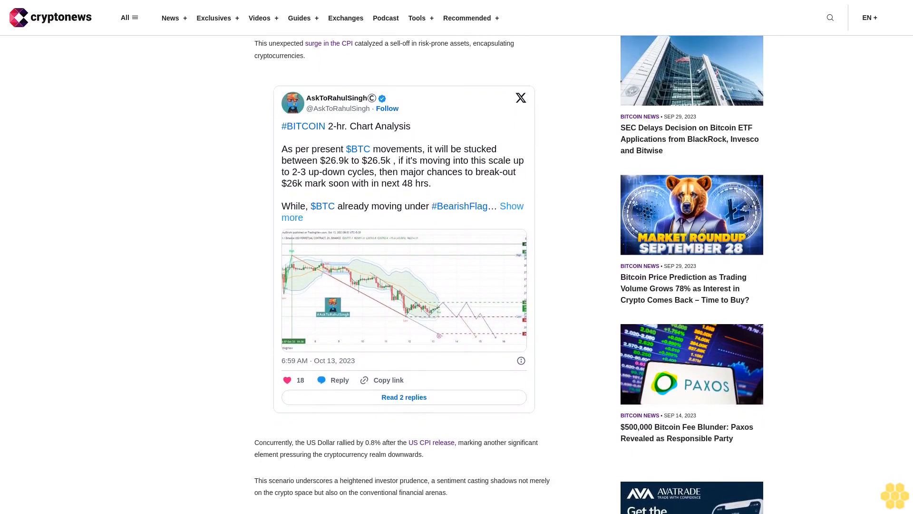
{"action": "scroll", "scroll_direction": "down", "scroll_amount": 3}
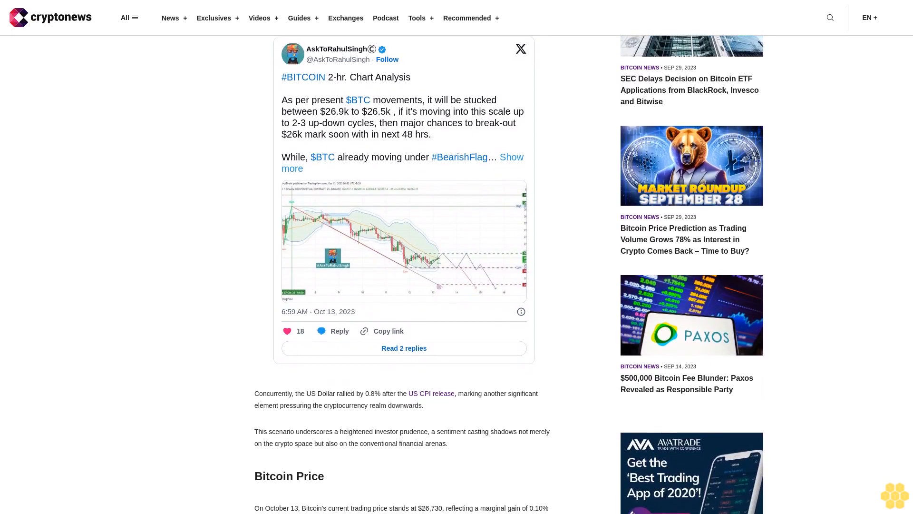
{"action": "scroll", "scroll_direction": "down", "scroll_amount": 3}
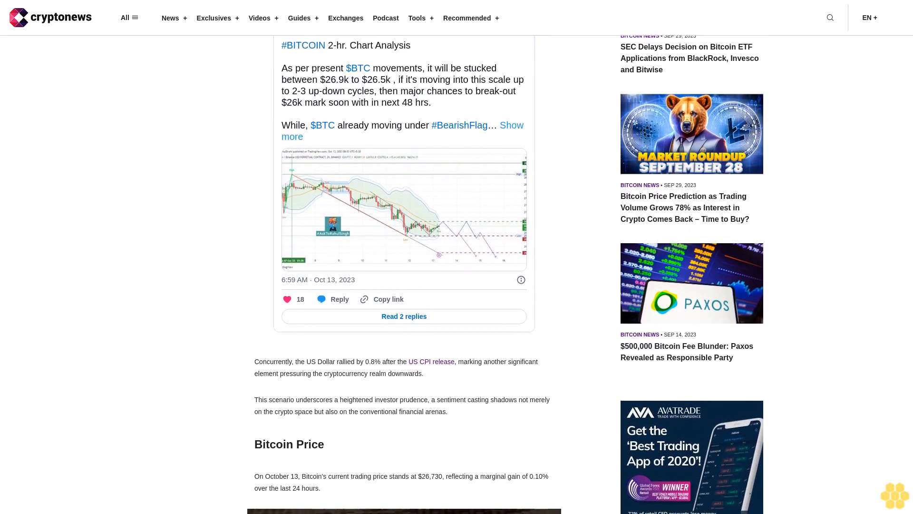
{"action": "scroll", "scroll_direction": "down", "scroll_amount": 3}
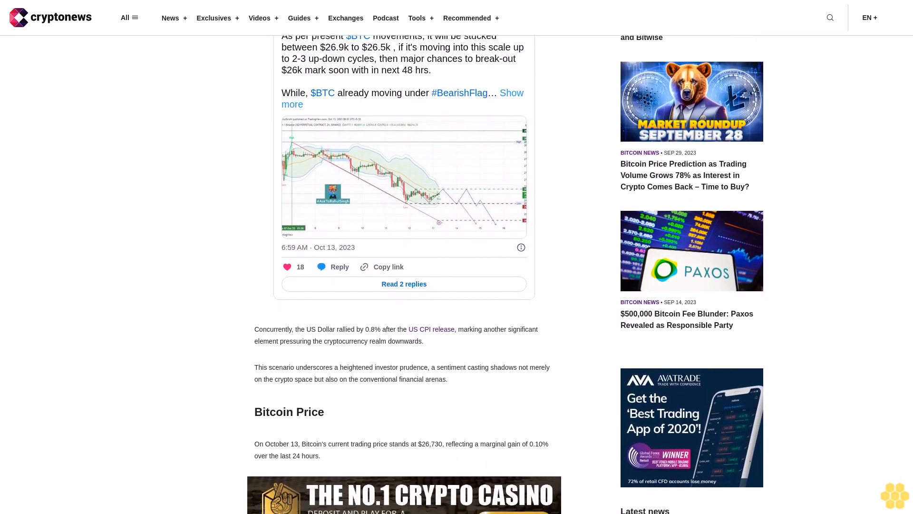
{"action": "scroll", "scroll_direction": "down", "scroll_amount": 3}
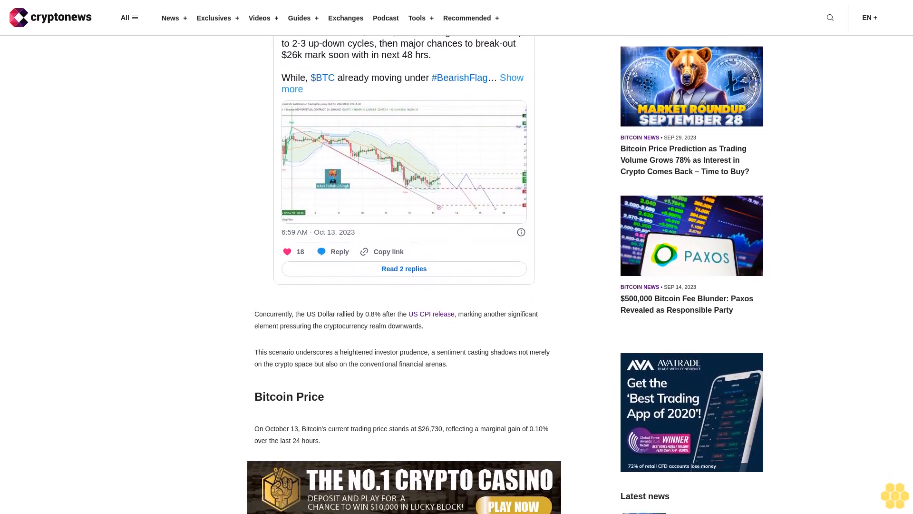
{"action": "scroll", "scroll_direction": "down", "scroll_amount": 3}
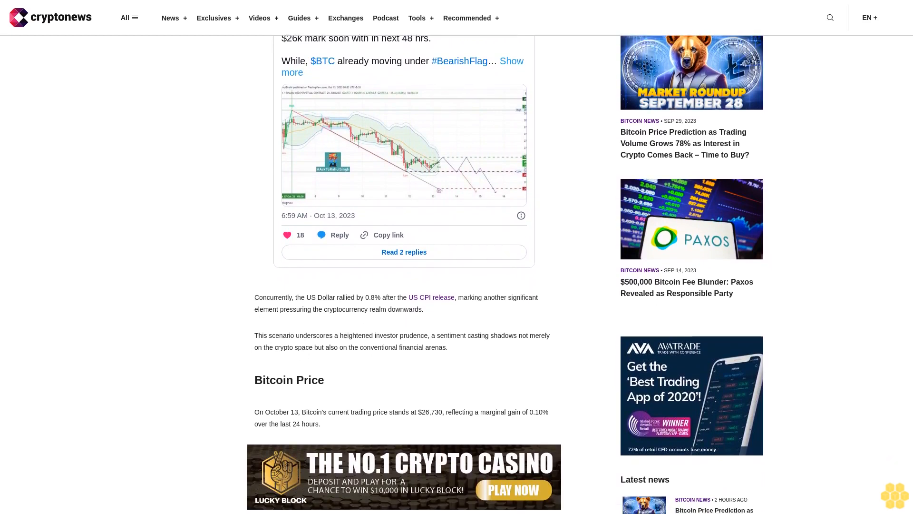
{"action": "scroll", "scroll_direction": "down", "scroll_amount": 3}
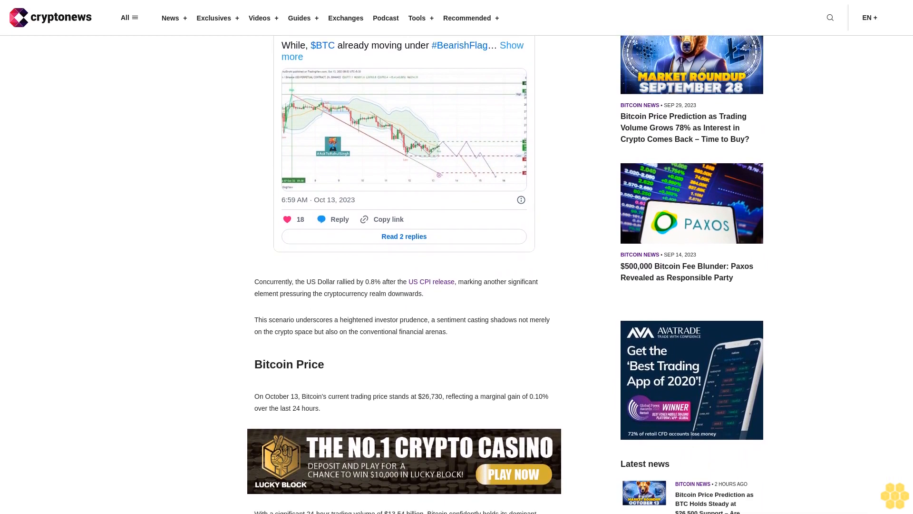
{"action": "scroll", "scroll_direction": "down", "scroll_amount": 3}
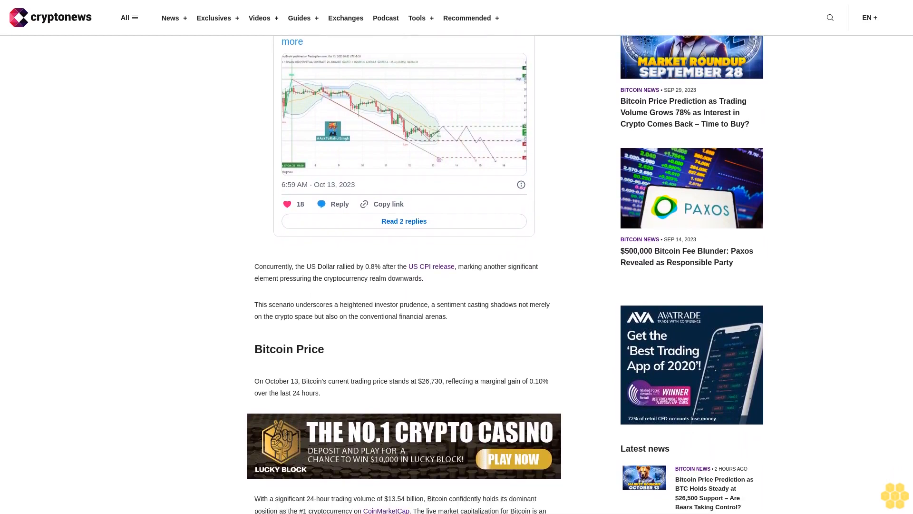
{"action": "scroll", "scroll_direction": "down", "scroll_amount": 3}
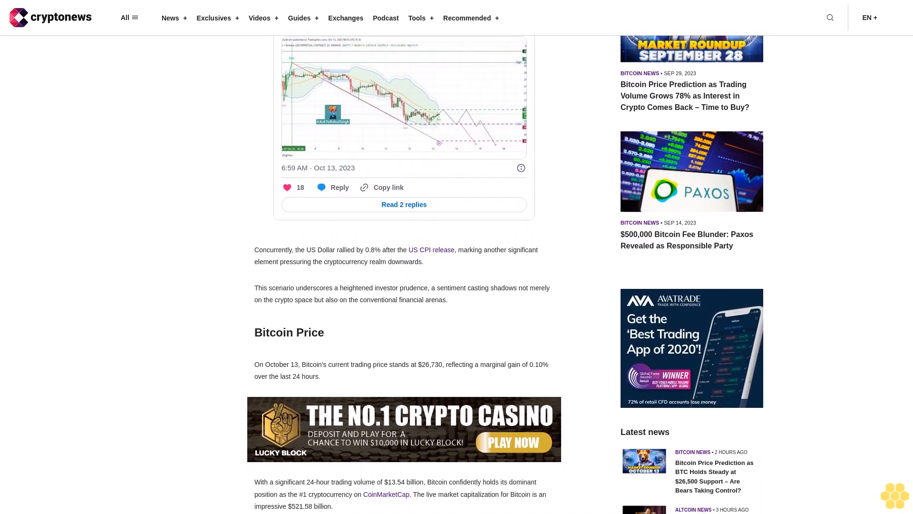
{"action": "scroll", "scroll_direction": "up", "scroll_amount": 3}
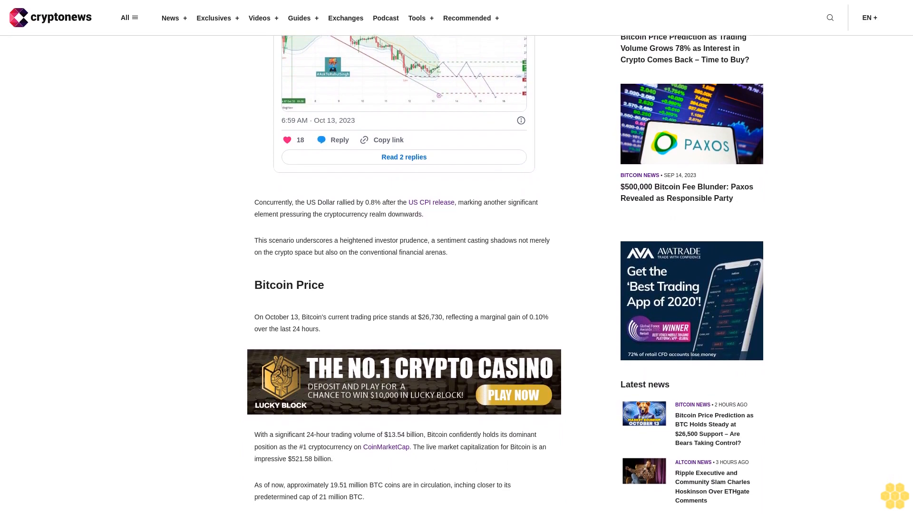
{"action": "scroll", "scroll_direction": "down", "scroll_amount": 3}
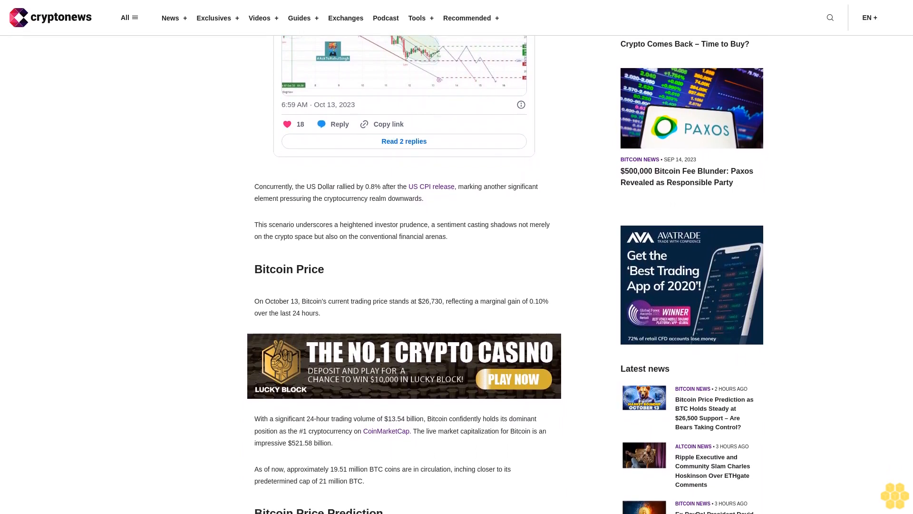
{"action": "scroll", "scroll_direction": "down", "scroll_amount": 3}
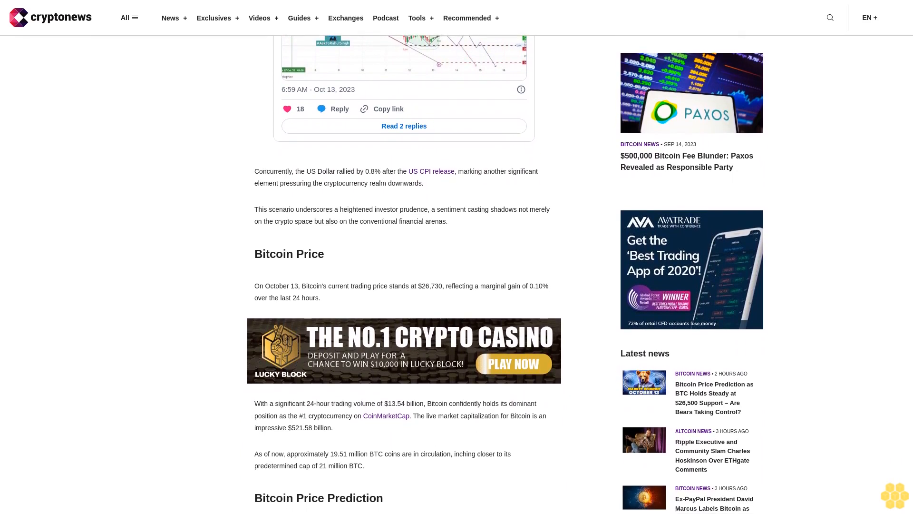
{"action": "scroll", "scroll_direction": "down", "scroll_amount": 3}
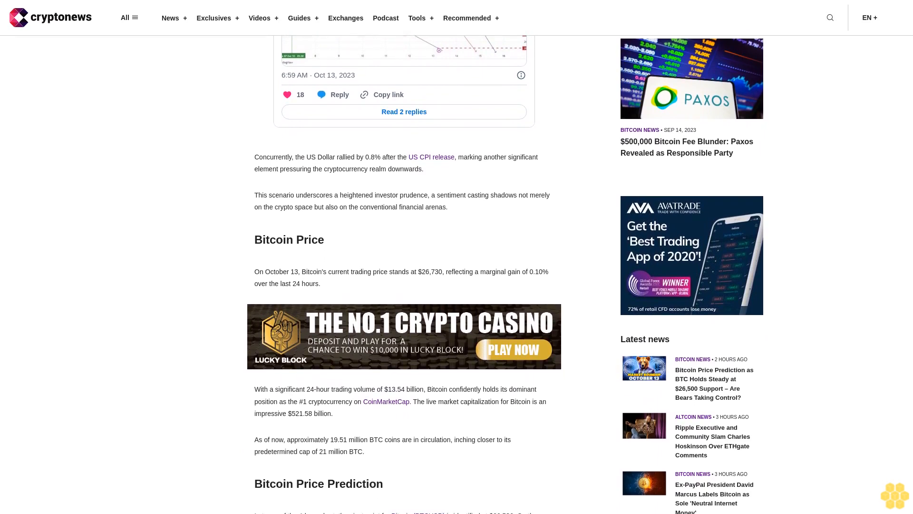
{"action": "scroll", "scroll_direction": "down", "scroll_amount": 3}
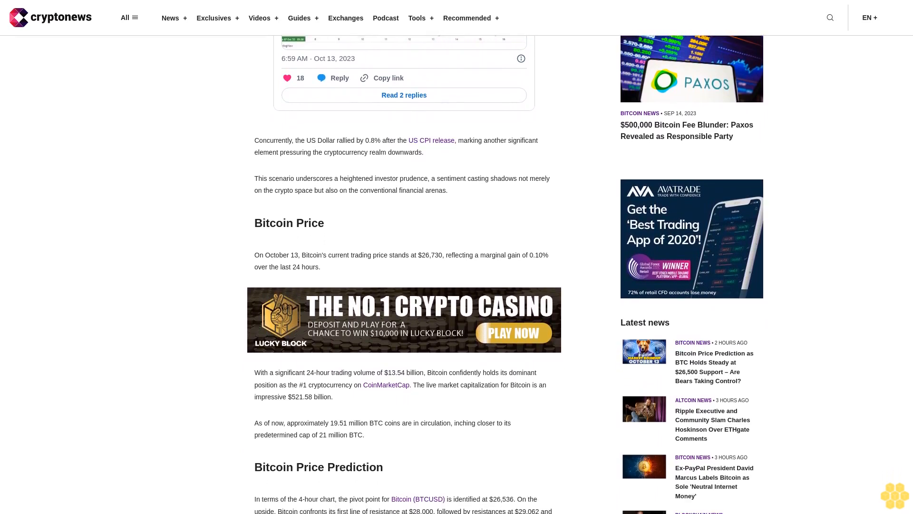
{"action": "scroll", "scroll_direction": "down", "scroll_amount": 3}
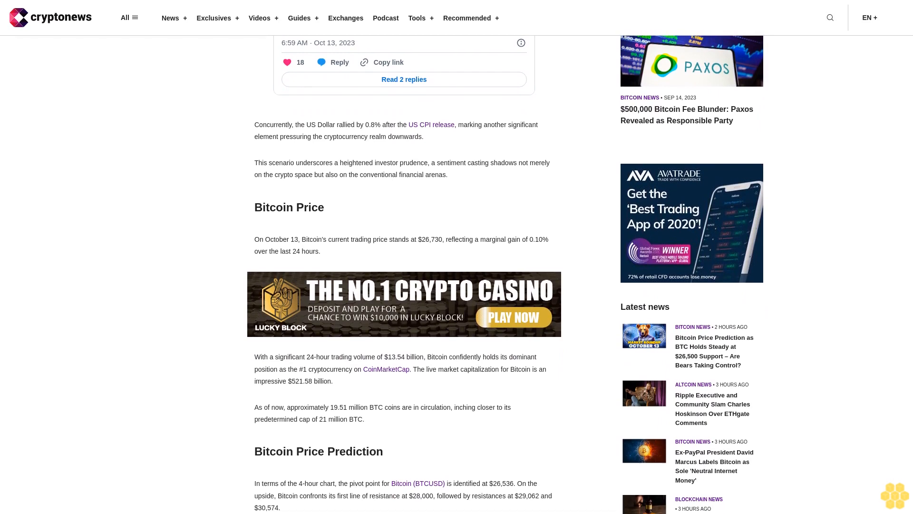
{"action": "scroll", "scroll_direction": "down", "scroll_amount": 3}
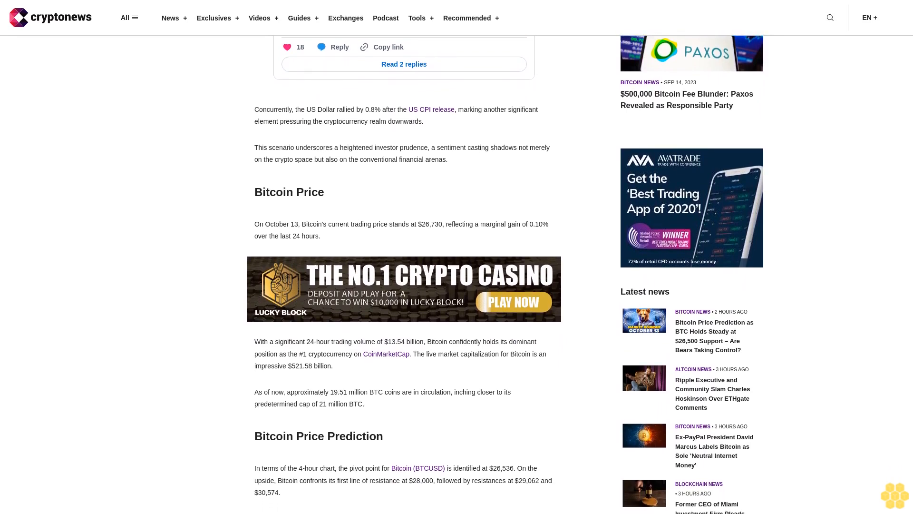
{"action": "scroll", "scroll_direction": "down", "scroll_amount": 3}
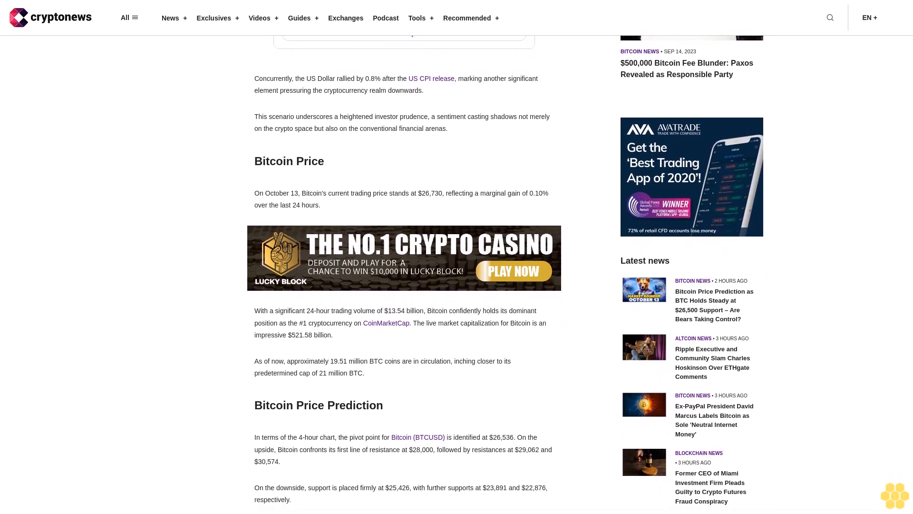
{"action": "scroll", "scroll_direction": "down", "scroll_amount": 3}
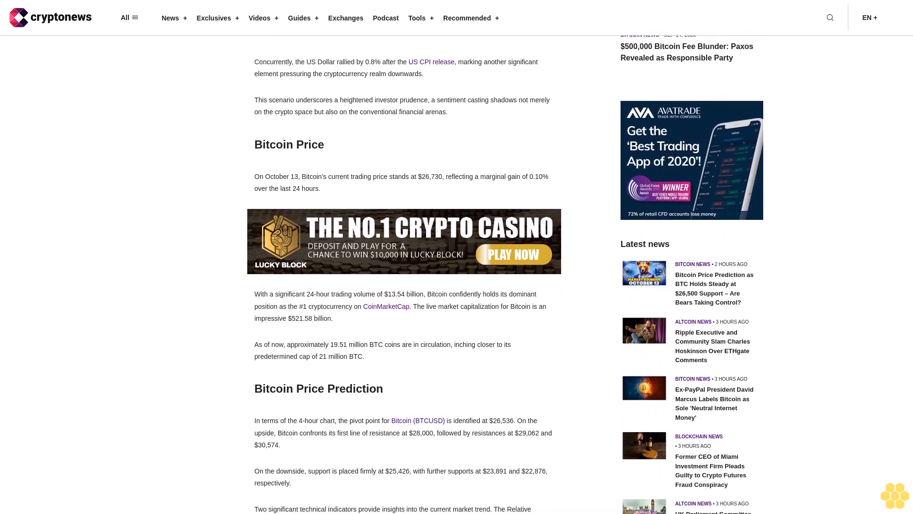
{"action": "scroll", "scroll_direction": "down", "scroll_amount": 3}
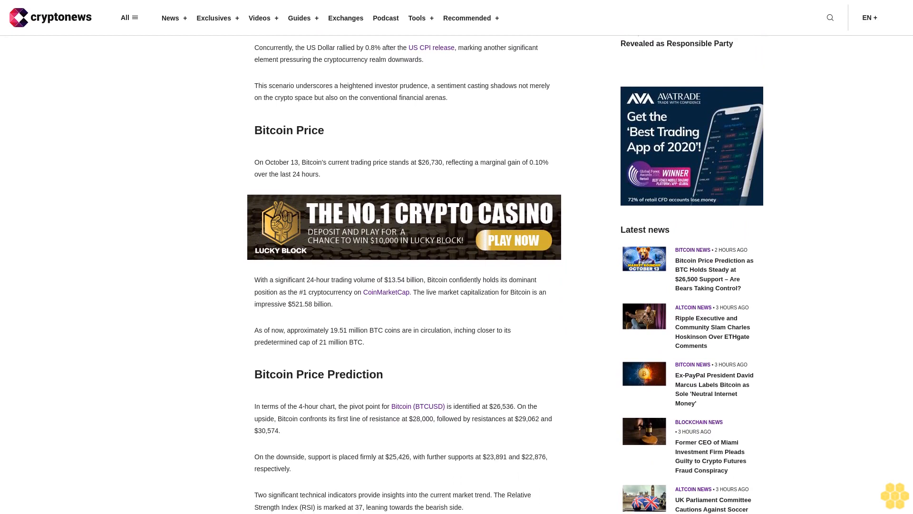
{"action": "scroll", "scroll_direction": "down", "scroll_amount": 3}
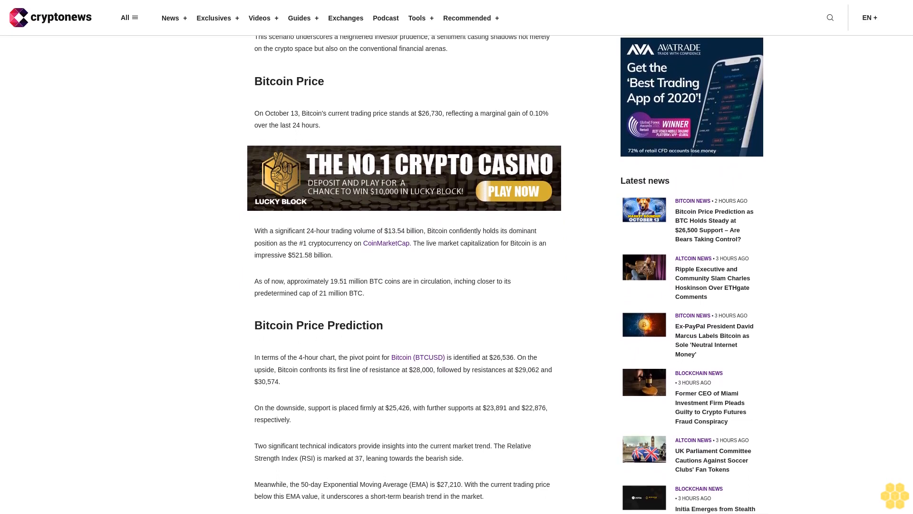
{"action": "scroll", "scroll_direction": "down", "scroll_amount": 3}
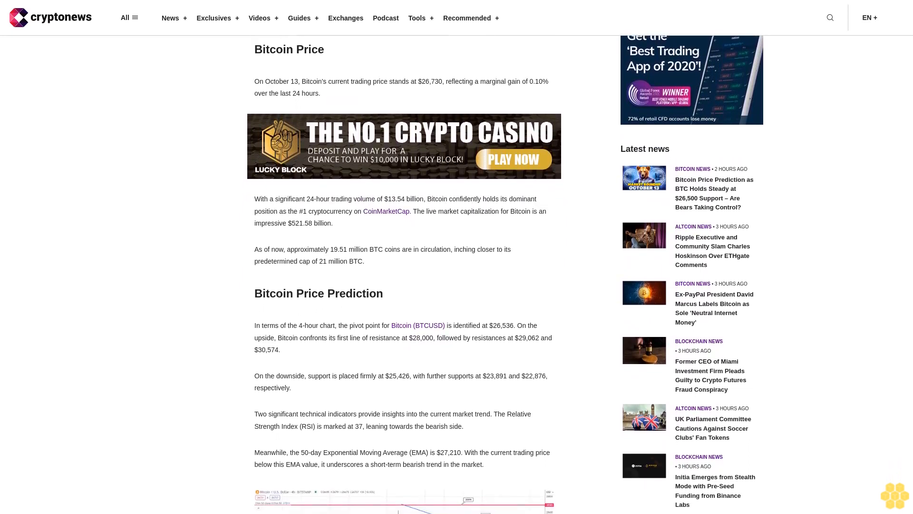
{"action": "scroll", "scroll_direction": "down", "scroll_amount": 3}
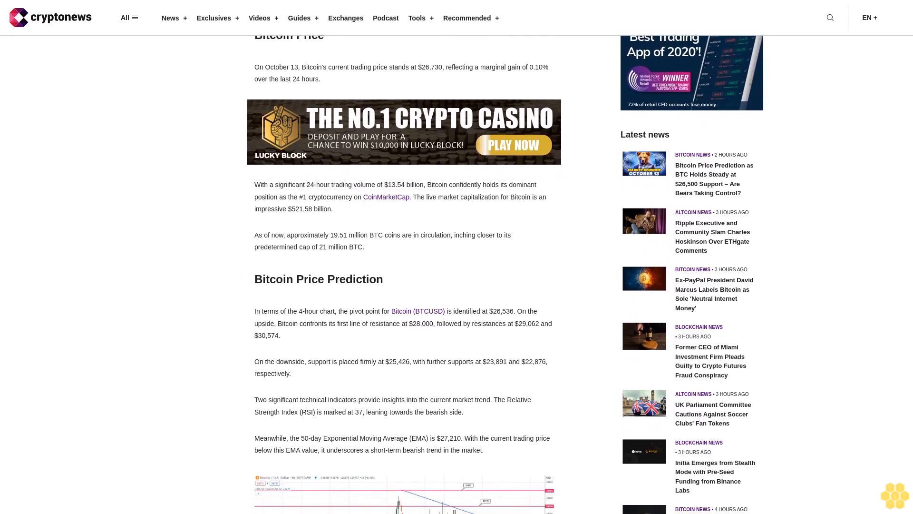
{"action": "scroll", "scroll_direction": "down", "scroll_amount": 3}
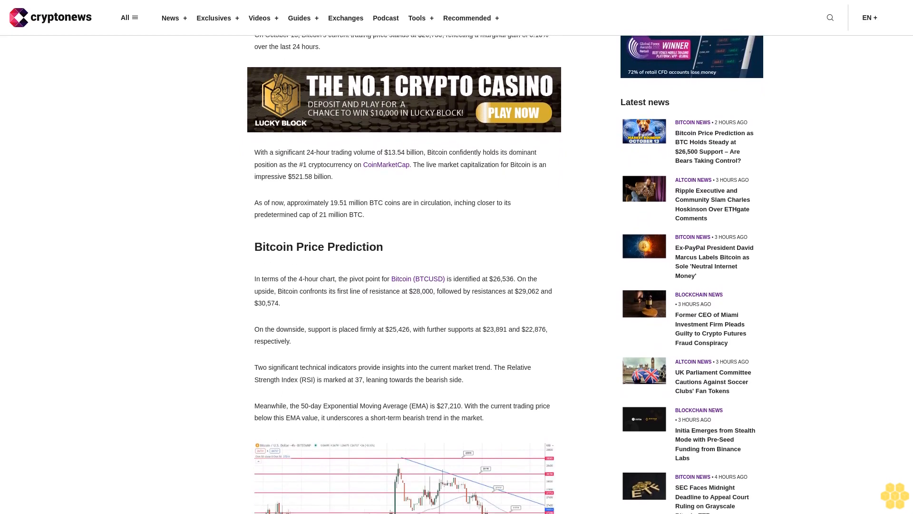
{"action": "scroll", "scroll_direction": "down", "scroll_amount": 3}
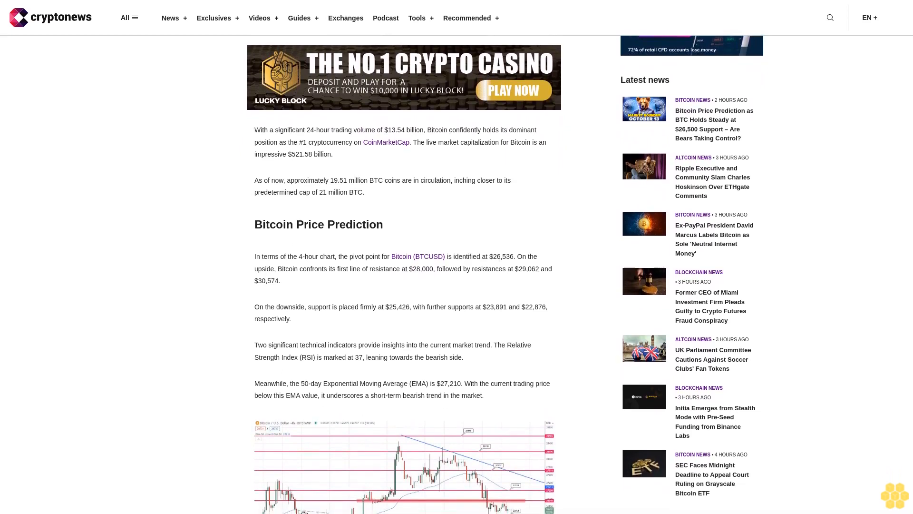
{"action": "scroll", "scroll_direction": "down", "scroll_amount": 3}
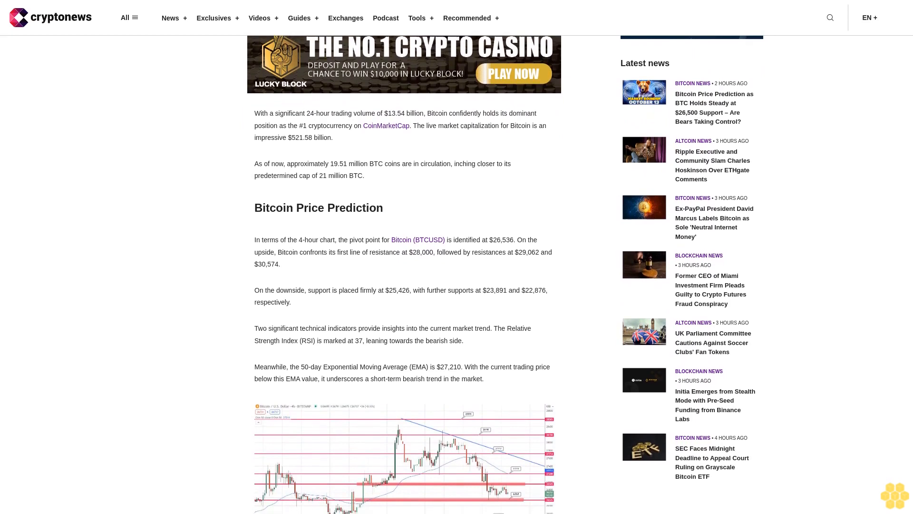
{"action": "scroll", "scroll_direction": "down", "scroll_amount": 3}
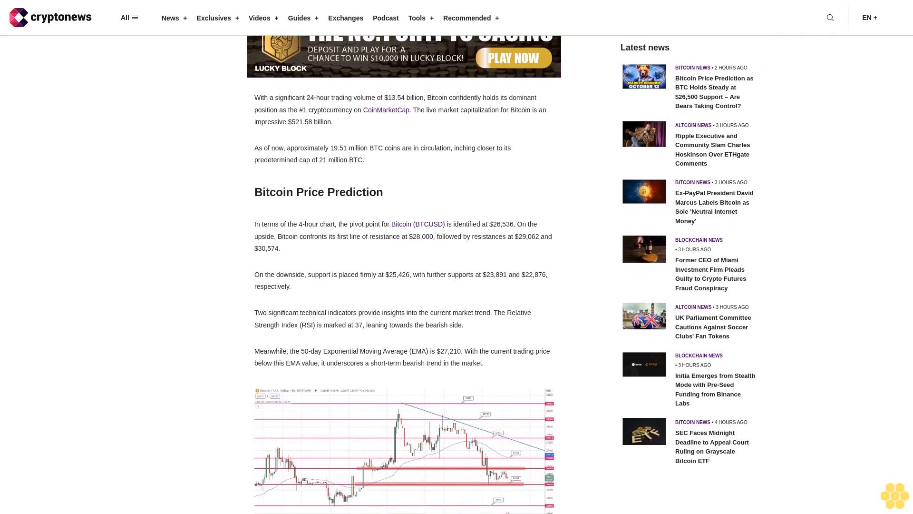
{"action": "scroll", "scroll_direction": "down", "scroll_amount": 3}
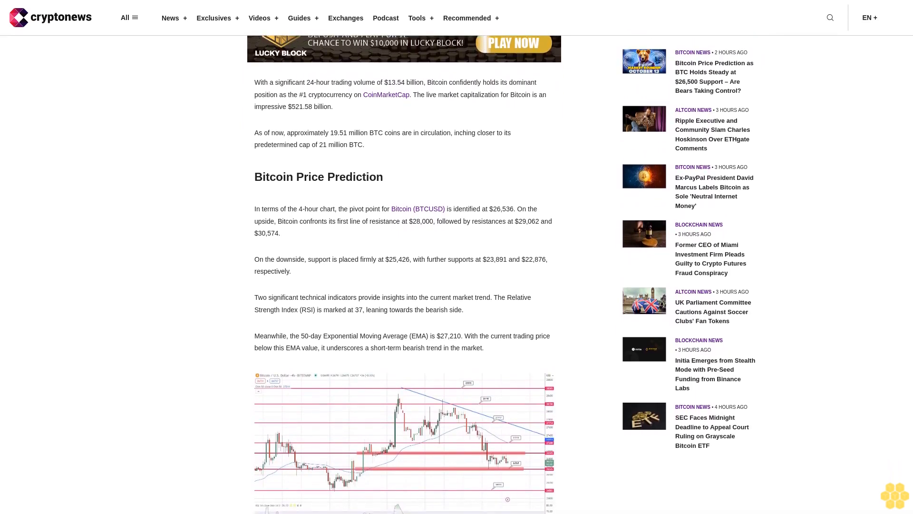
{"action": "scroll", "scroll_direction": "down", "scroll_amount": 3}
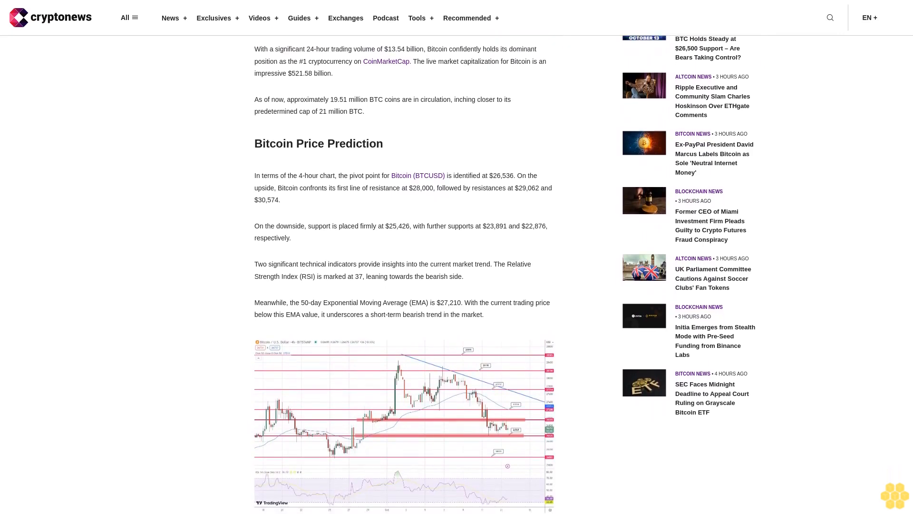
{"action": "scroll", "scroll_direction": "down", "scroll_amount": 3}
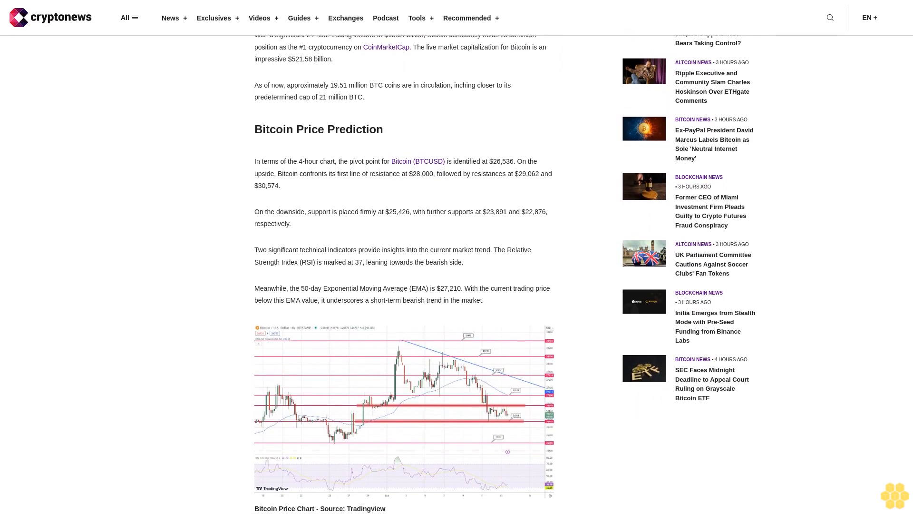
{"action": "scroll", "scroll_direction": "down", "scroll_amount": 3}
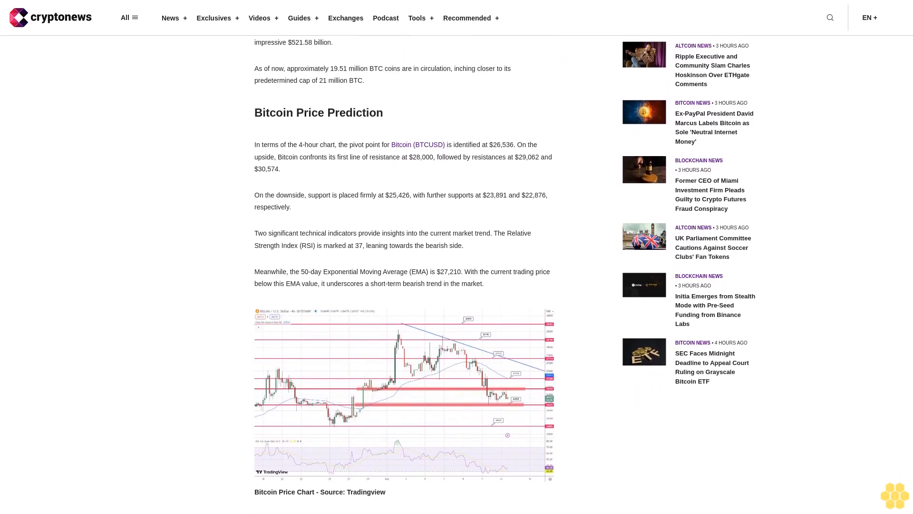
{"action": "scroll", "scroll_direction": "down", "scroll_amount": 3}
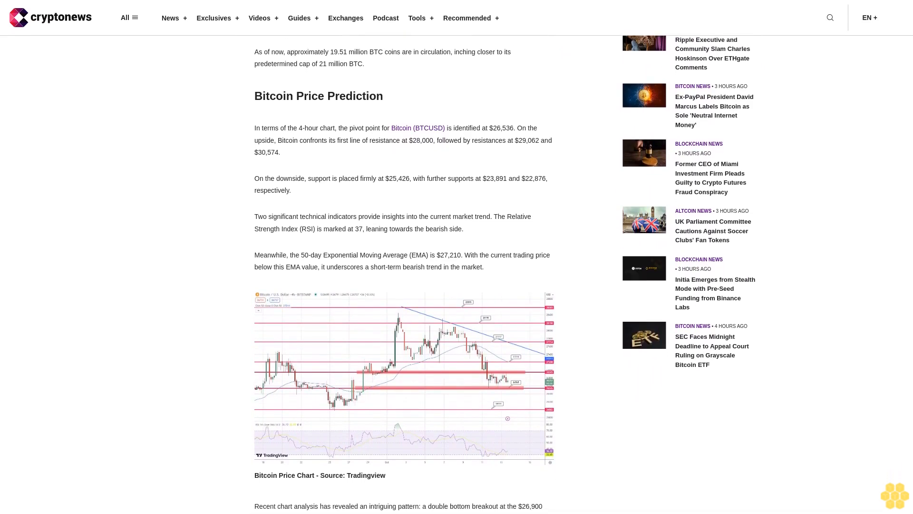
{"action": "scroll", "scroll_direction": "down", "scroll_amount": 3}
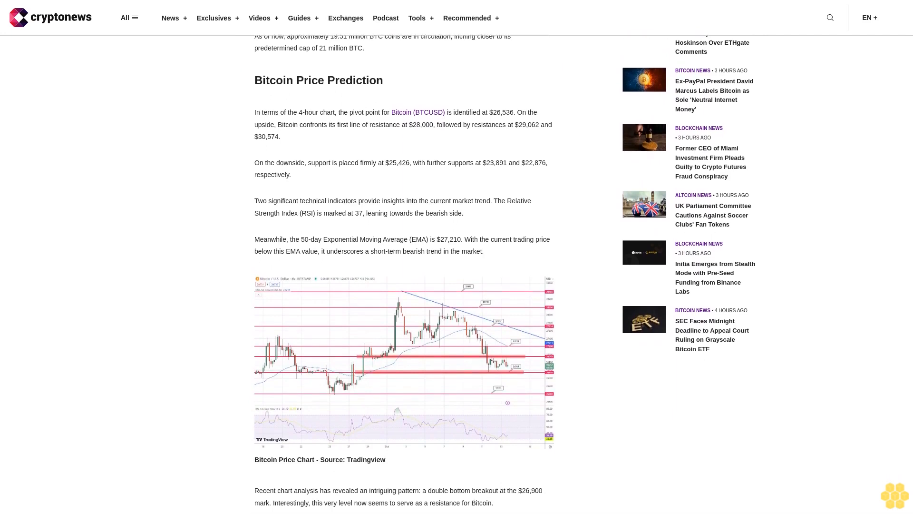
{"action": "scroll", "scroll_direction": "down", "scroll_amount": 3}
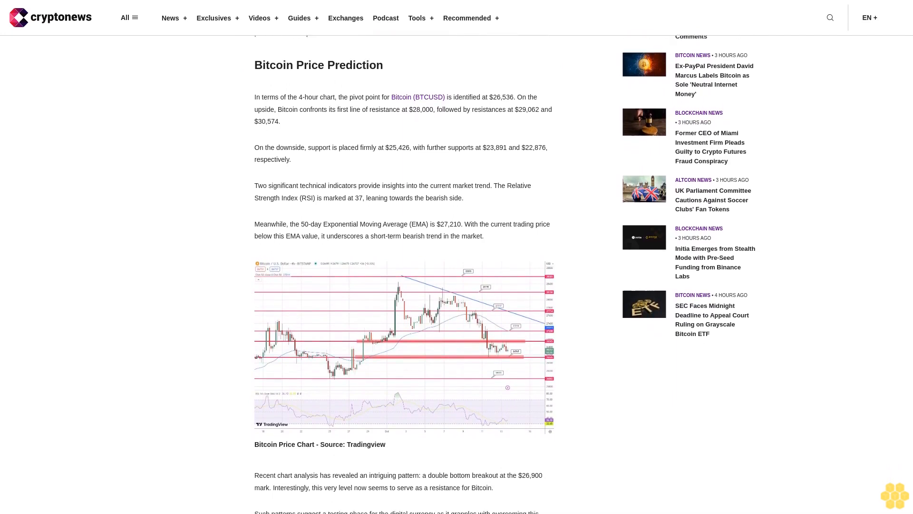
{"action": "scroll", "scroll_direction": "down", "scroll_amount": 3}
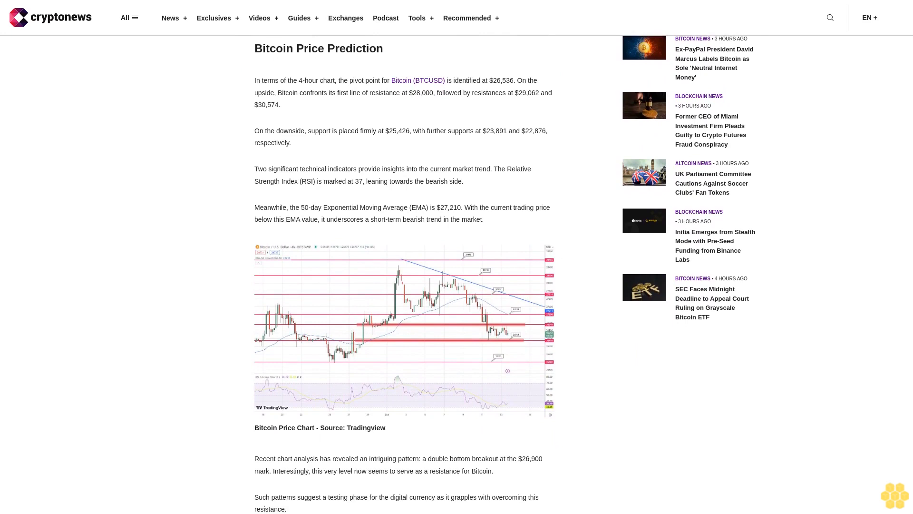
{"action": "scroll", "scroll_direction": "down", "scroll_amount": 3}
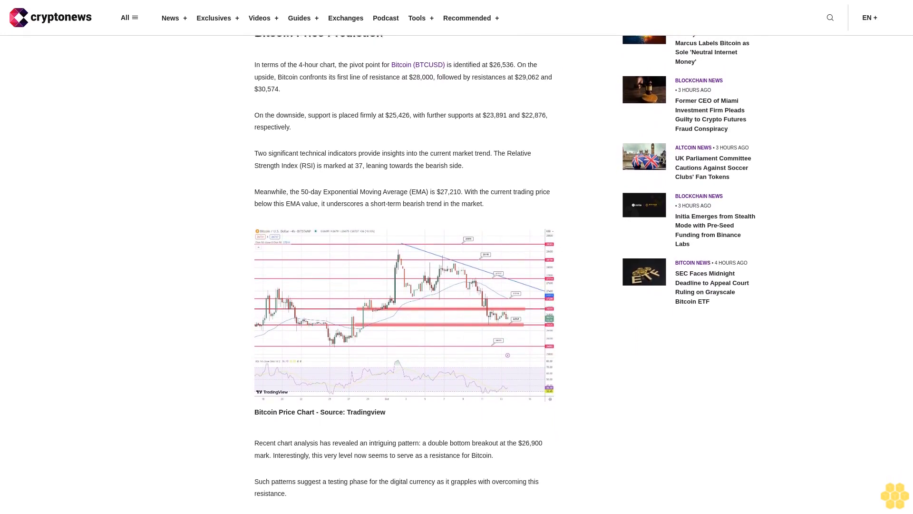
{"action": "scroll", "scroll_direction": "down", "scroll_amount": 3}
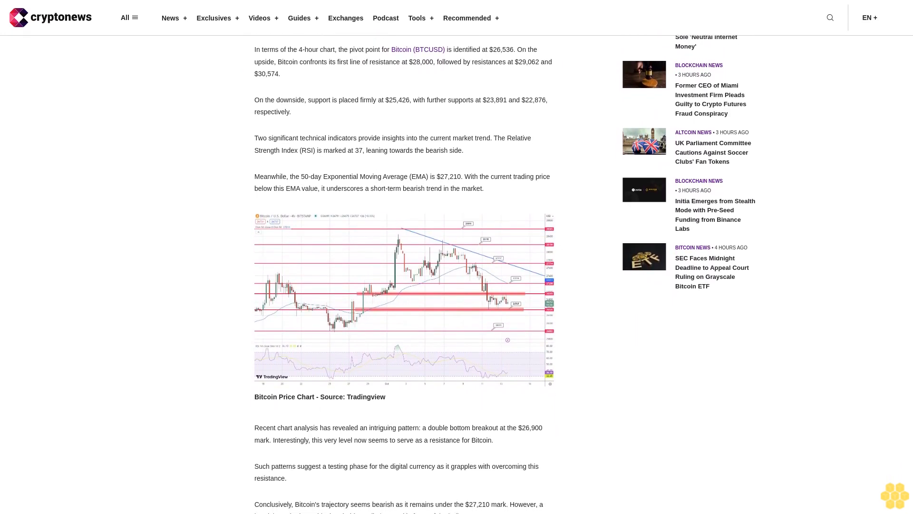
{"action": "scroll", "scroll_direction": "down", "scroll_amount": 3}
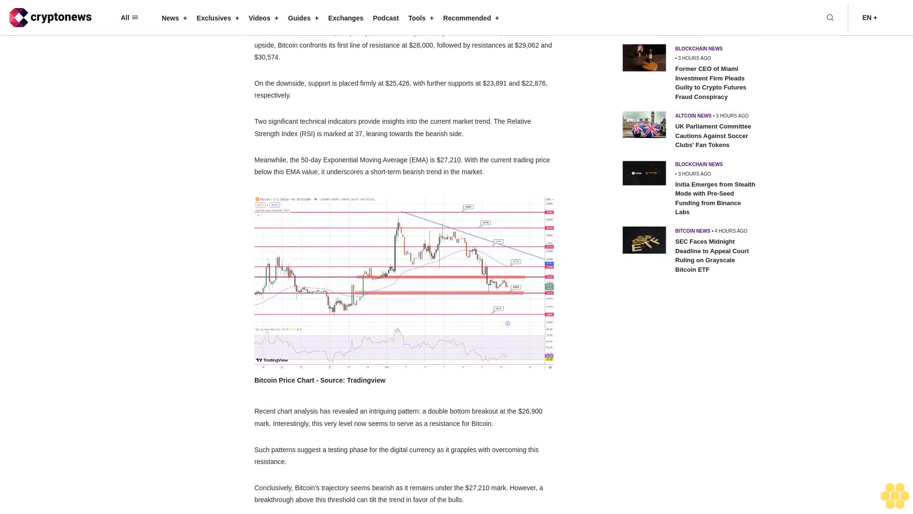
{"action": "scroll", "scroll_direction": "down", "scroll_amount": 3}
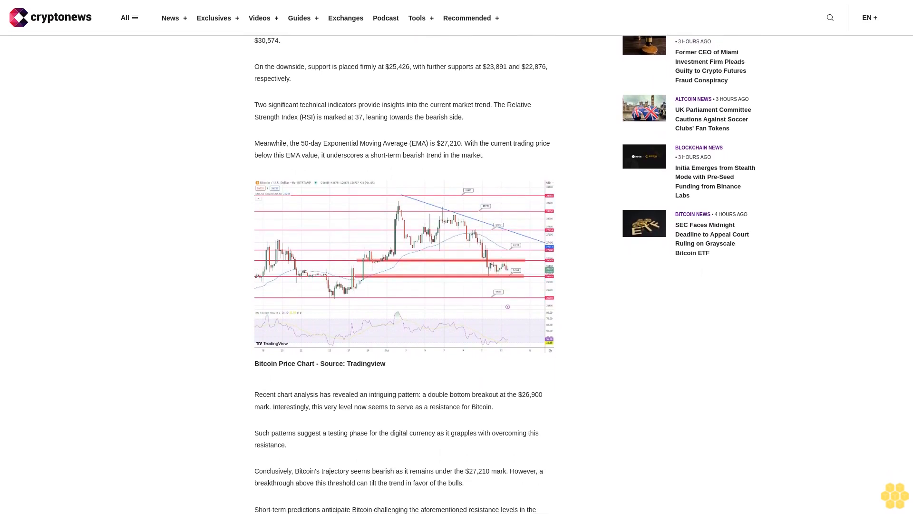
{"action": "scroll", "scroll_direction": "down", "scroll_amount": 3}
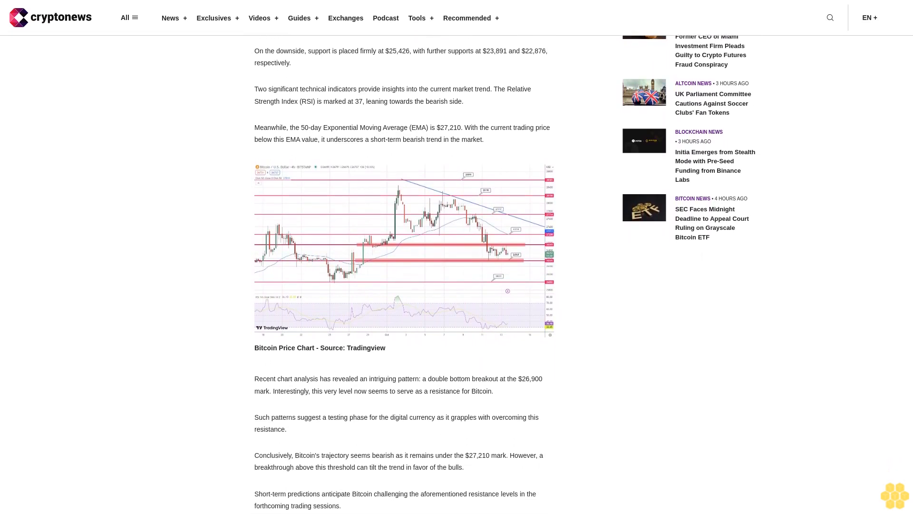
{"action": "scroll", "scroll_direction": "down", "scroll_amount": 3}
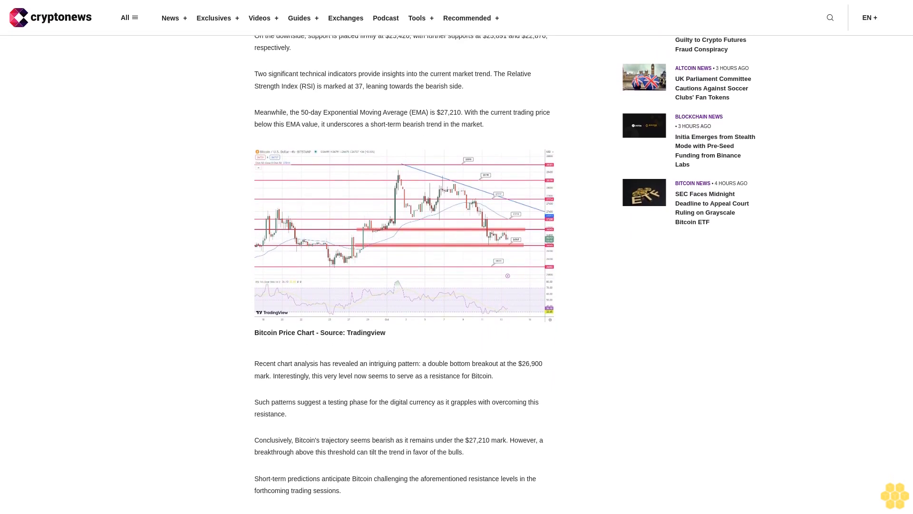
{"action": "scroll", "scroll_direction": "down", "scroll_amount": 3}
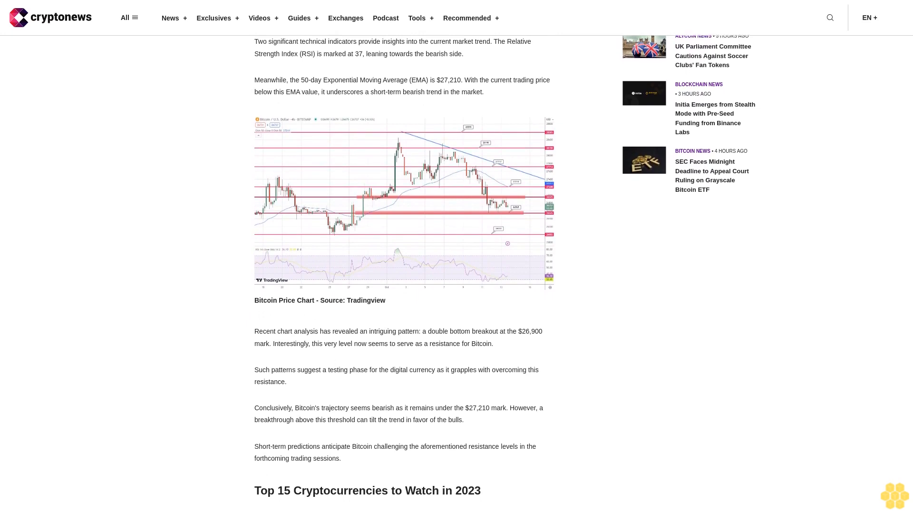
{"action": "scroll", "scroll_direction": "down", "scroll_amount": 3}
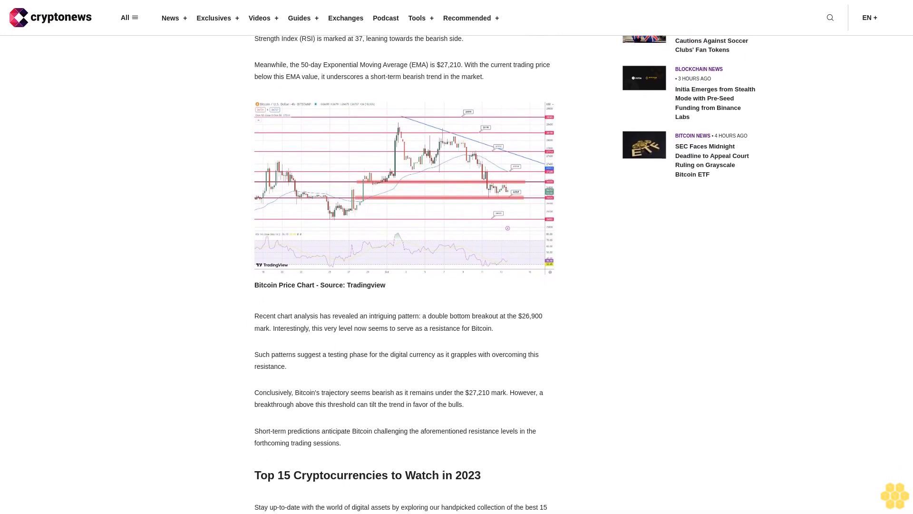
{"action": "scroll", "scroll_direction": "down", "scroll_amount": 3}
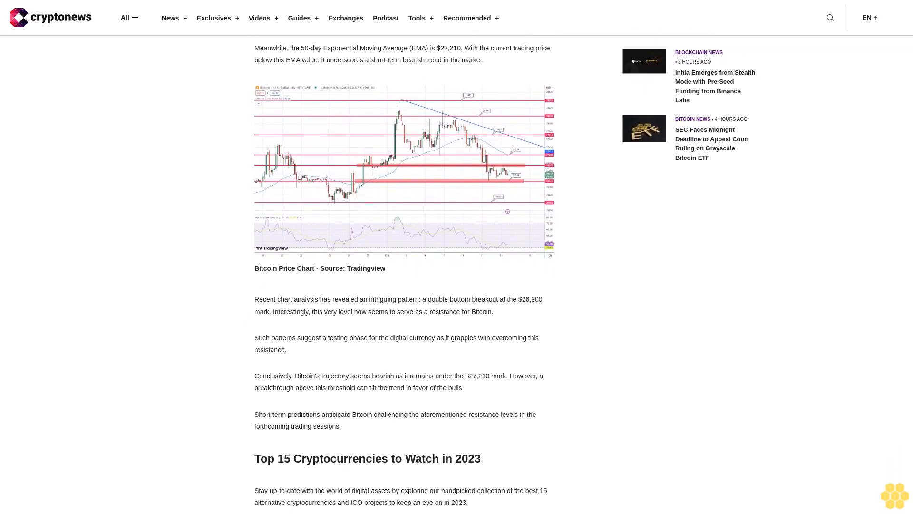
{"action": "scroll", "scroll_direction": "down", "scroll_amount": 3}
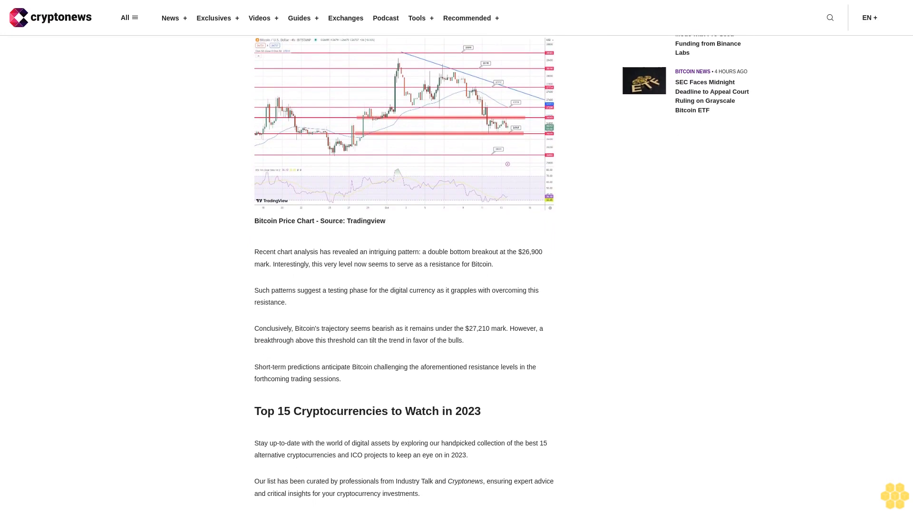
{"action": "scroll", "scroll_direction": "down", "scroll_amount": 3}
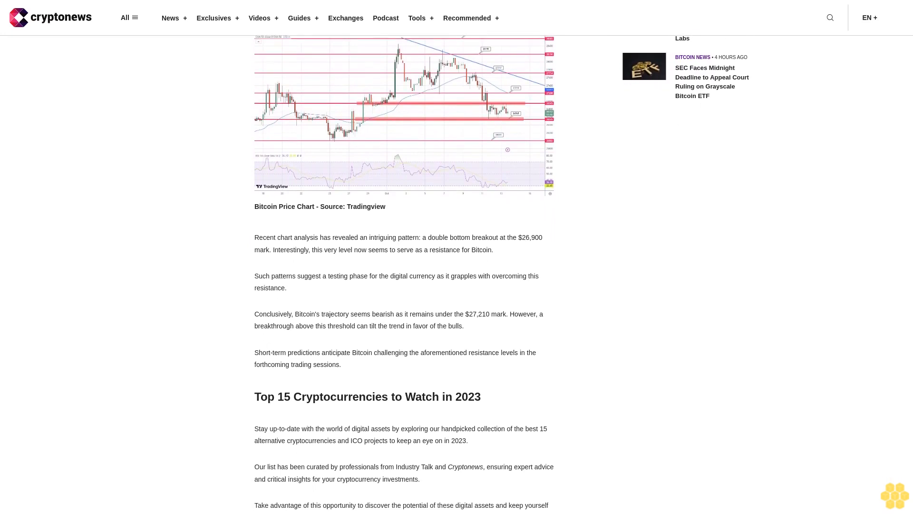
{"action": "scroll", "scroll_direction": "down", "scroll_amount": 3}
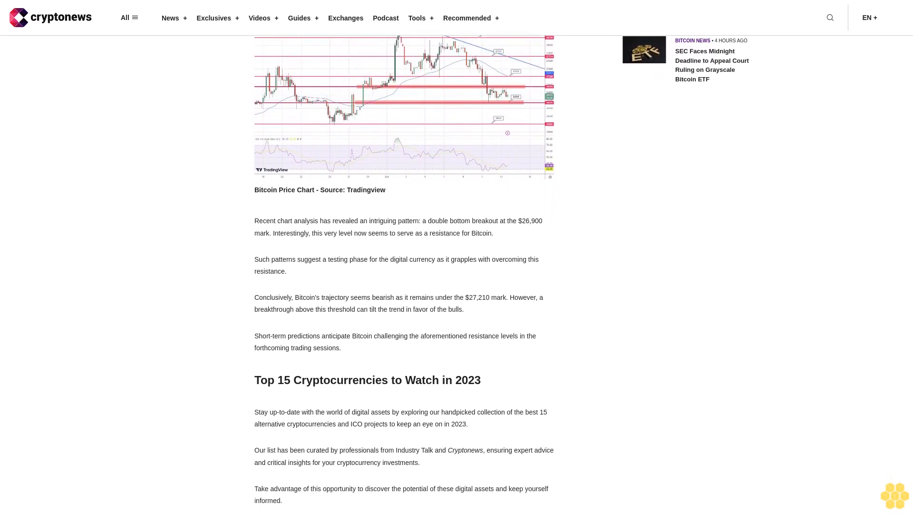
{"action": "scroll", "scroll_direction": "down", "scroll_amount": 3}
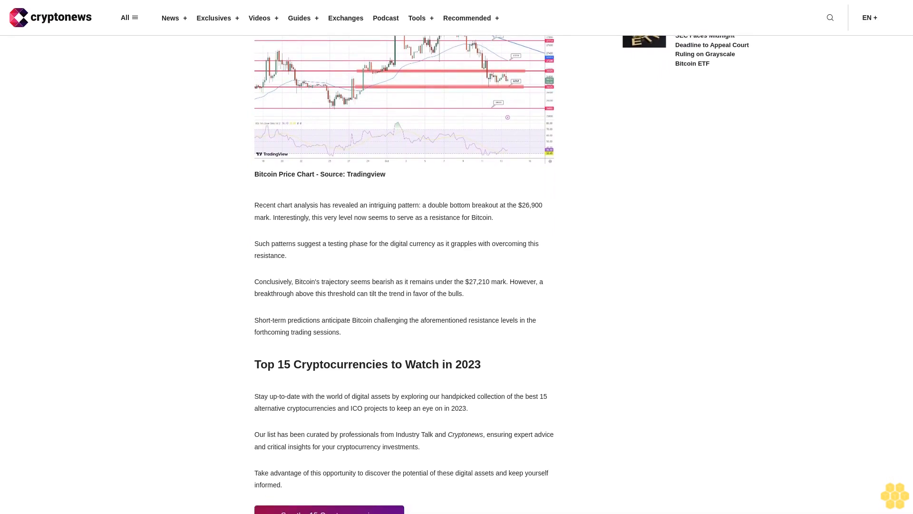
{"action": "scroll", "scroll_direction": "down", "scroll_amount": 3}
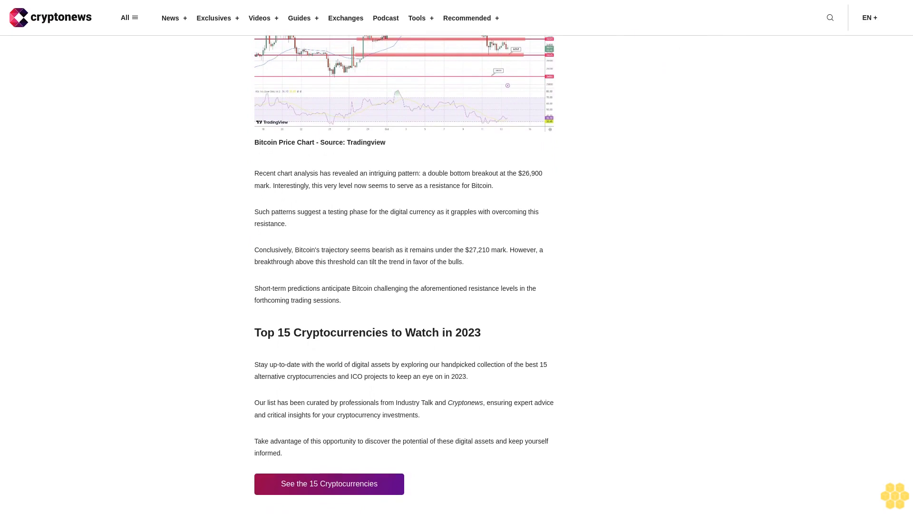
{"action": "scroll", "scroll_direction": "down", "scroll_amount": 3}
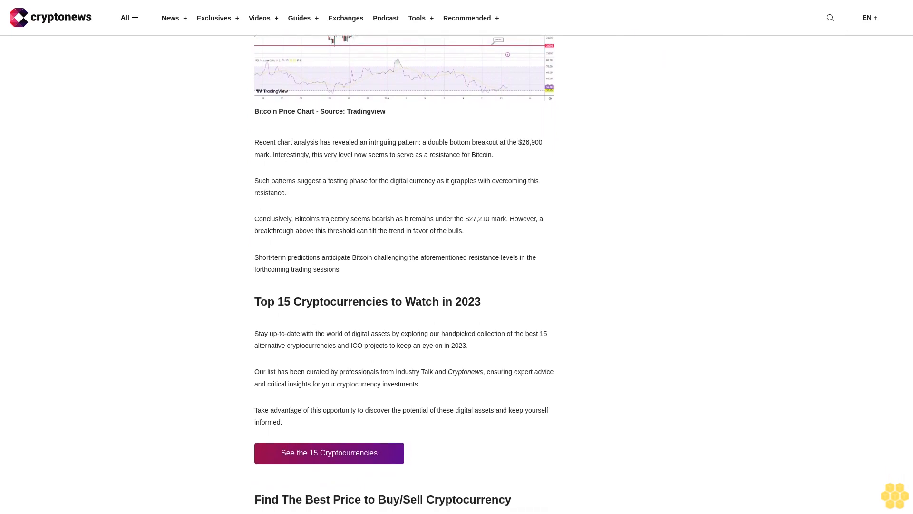
{"action": "scroll", "scroll_direction": "down", "scroll_amount": 3}
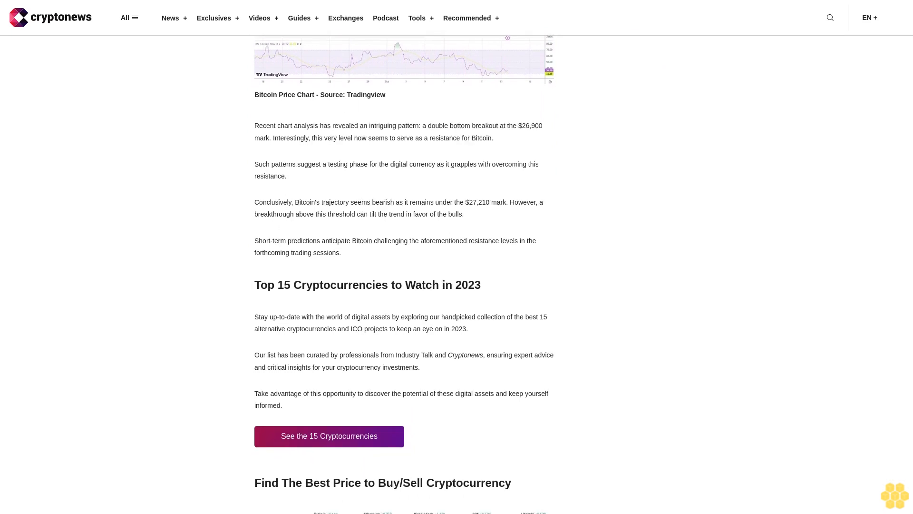
{"action": "scroll", "scroll_direction": "down", "scroll_amount": 3}
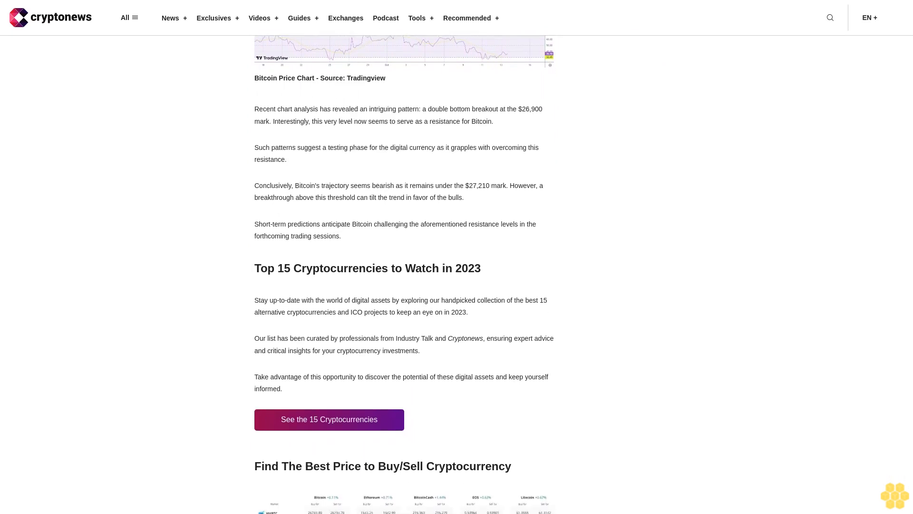
{"action": "scroll", "scroll_direction": "down", "scroll_amount": 3}
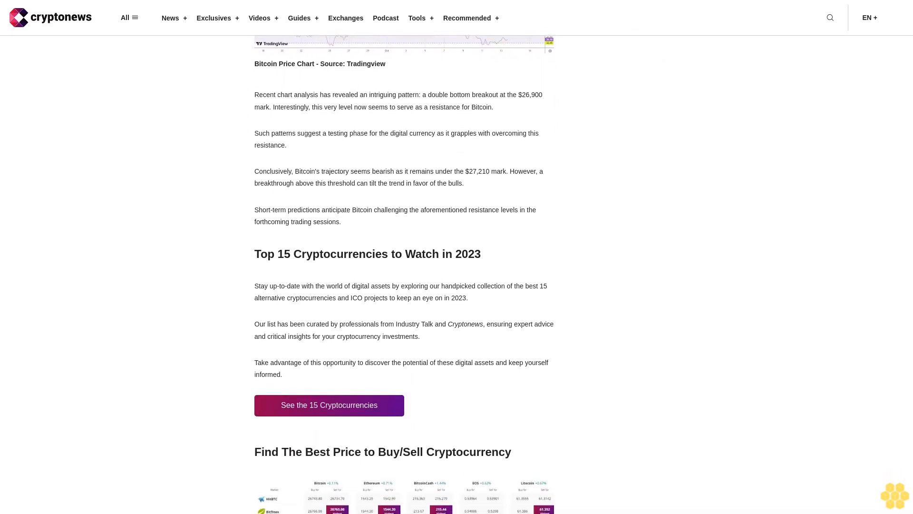
{"action": "scroll", "scroll_direction": "down", "scroll_amount": 3}
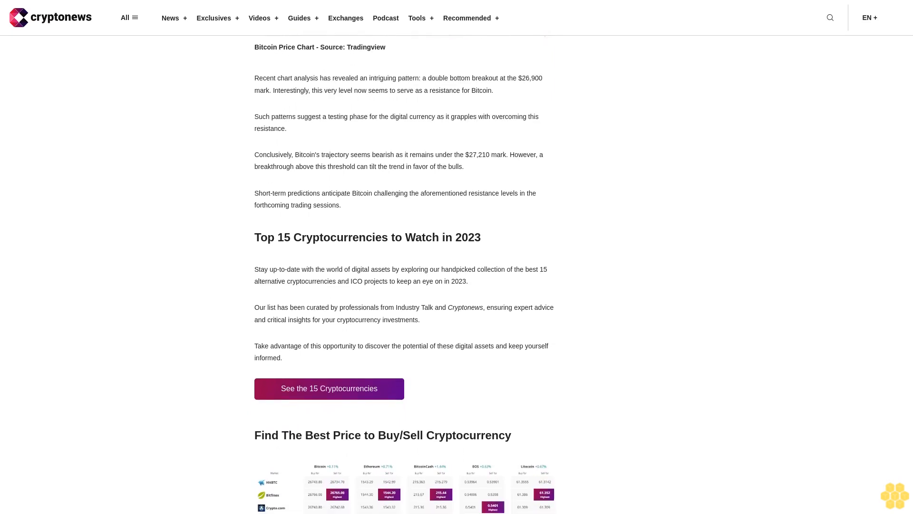
{"action": "scroll", "scroll_direction": "down", "scroll_amount": 3}
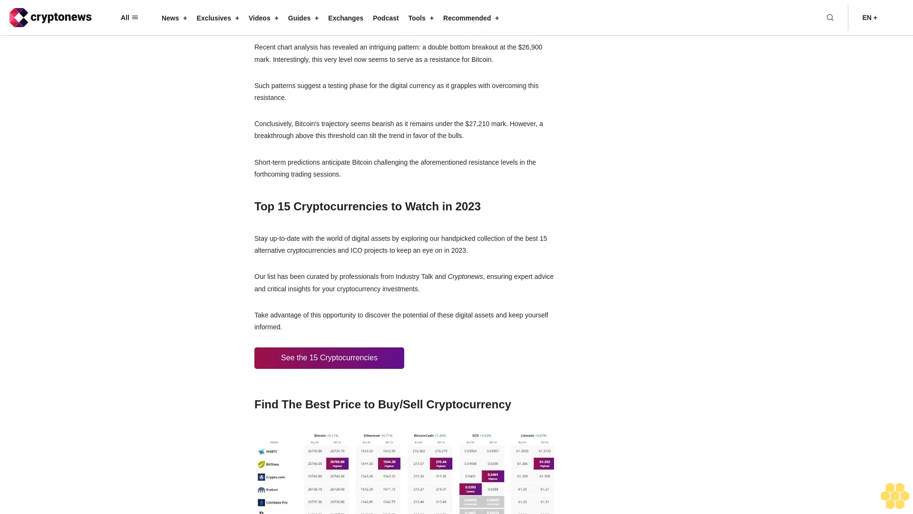
{"action": "scroll", "scroll_direction": "down", "scroll_amount": 3}
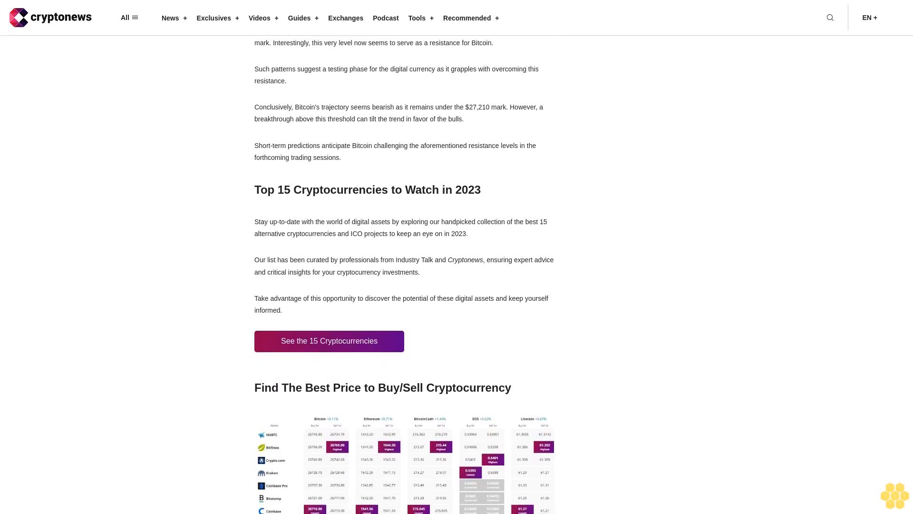
{"action": "scroll", "scroll_direction": "down", "scroll_amount": 3}
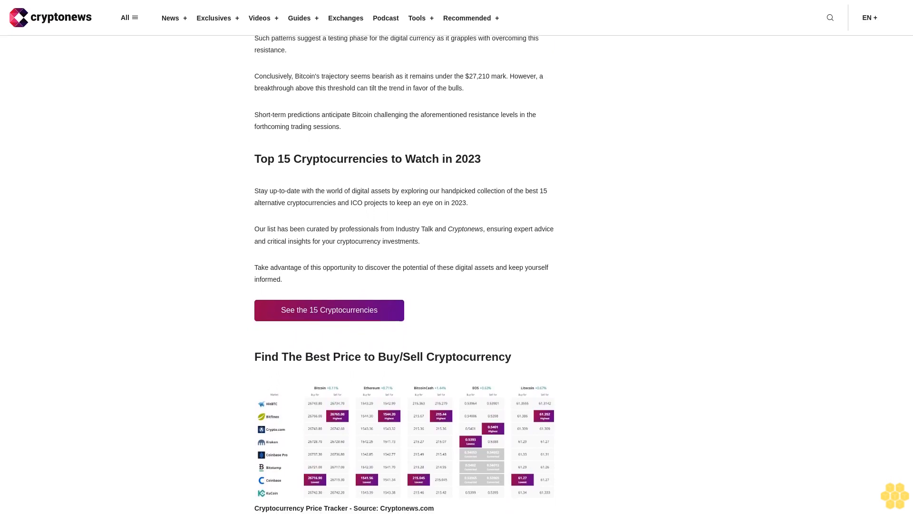
{"action": "scroll", "scroll_direction": "down", "scroll_amount": 3}
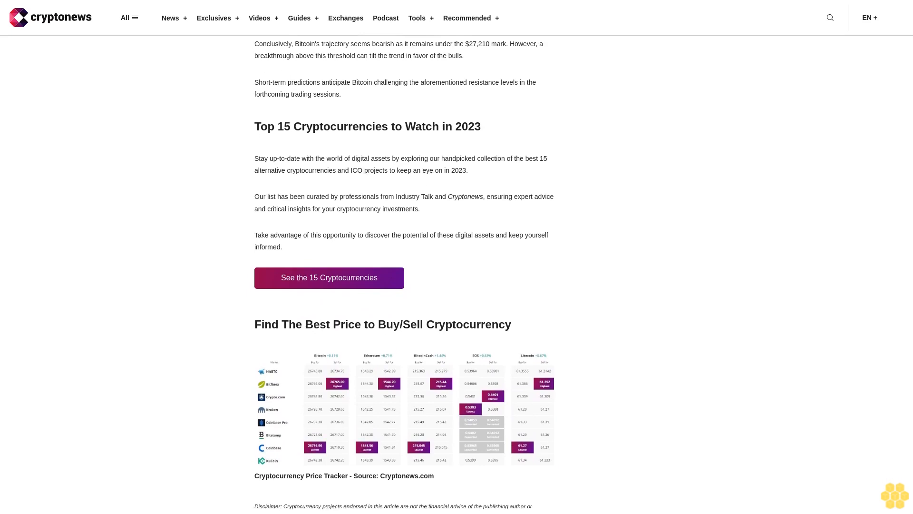
{"action": "scroll", "scroll_direction": "down", "scroll_amount": 3}
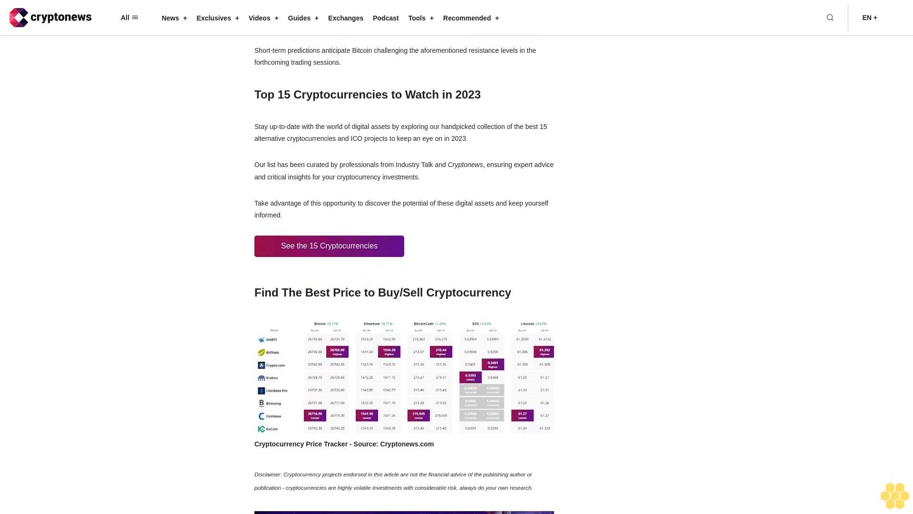
{"action": "scroll", "scroll_direction": "down", "scroll_amount": 3}
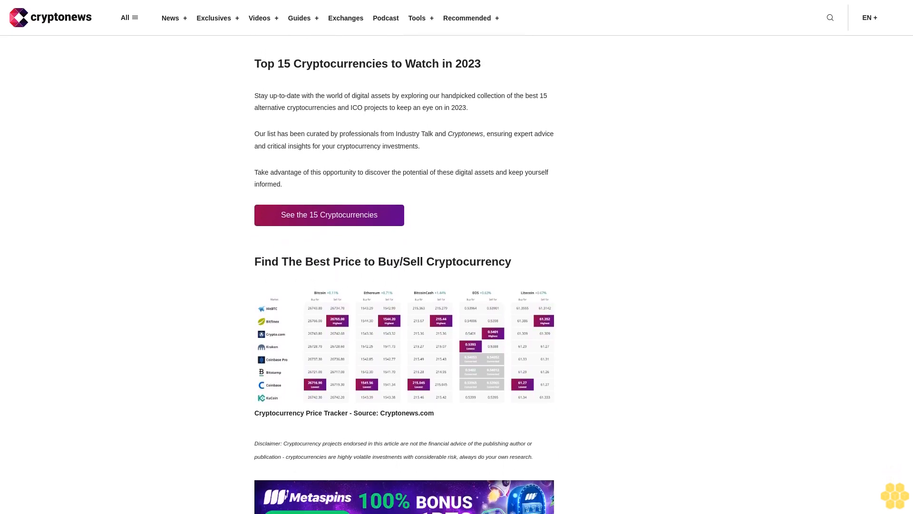
{"action": "scroll", "scroll_direction": "down", "scroll_amount": 3}
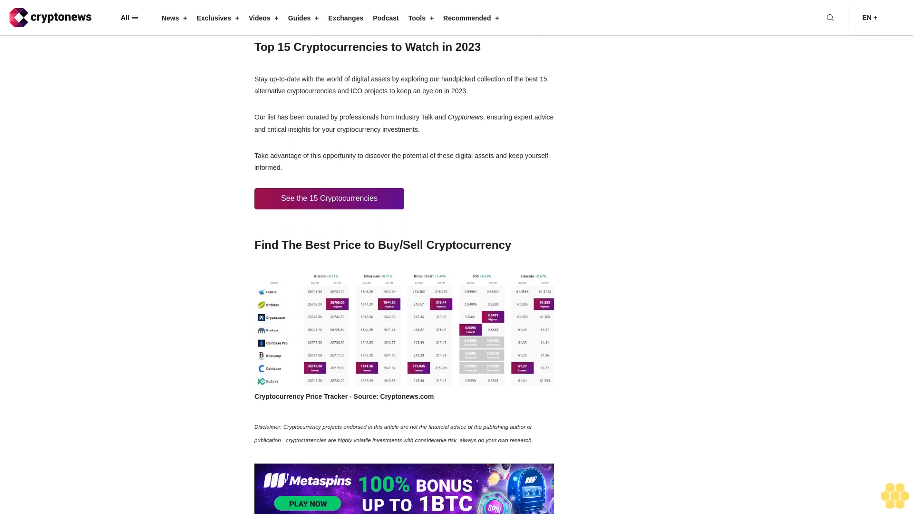
{"action": "scroll", "scroll_direction": "down", "scroll_amount": 3}
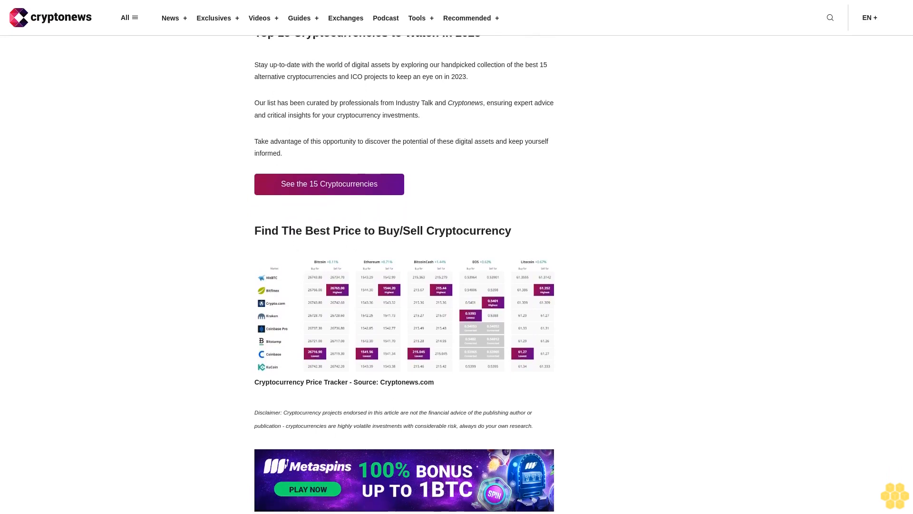
{"action": "scroll", "scroll_direction": "down", "scroll_amount": 3}
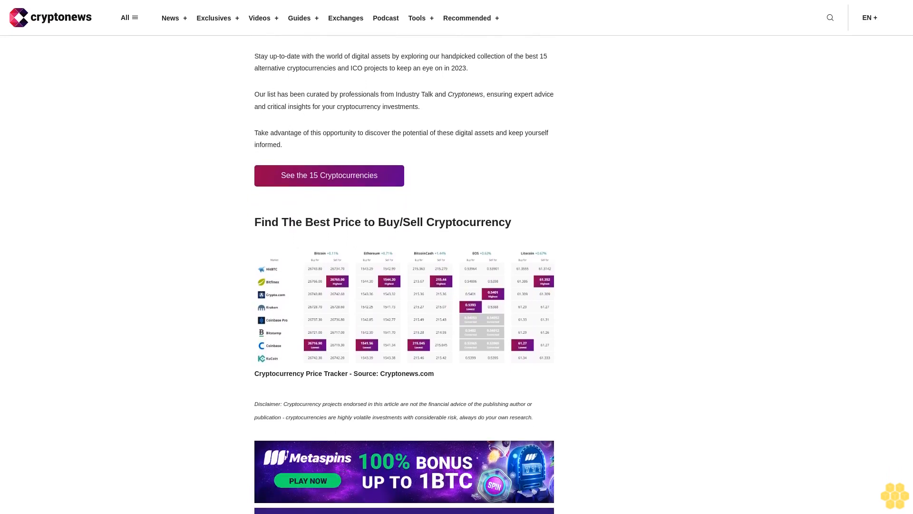